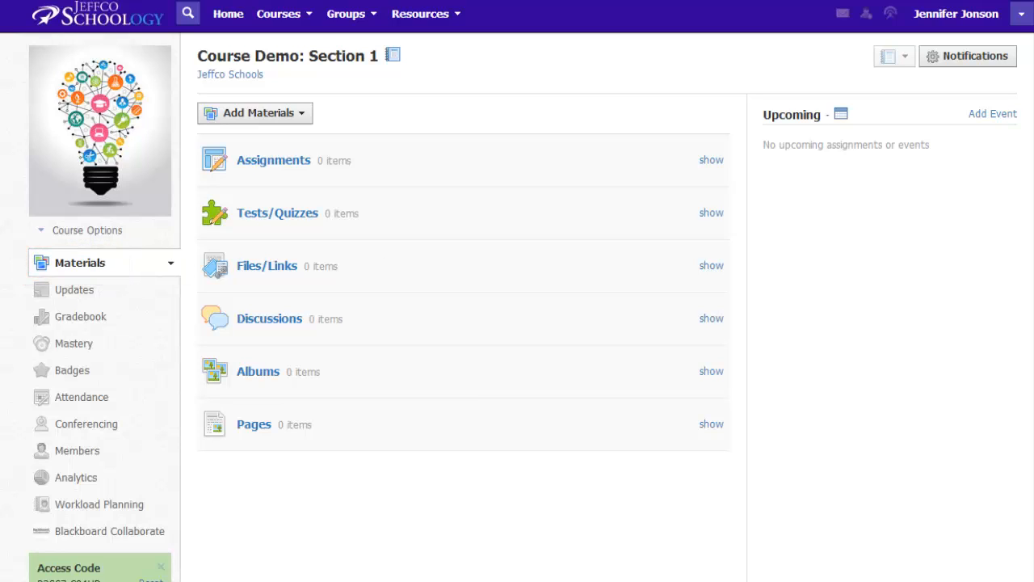
mouse_move(121, 509)
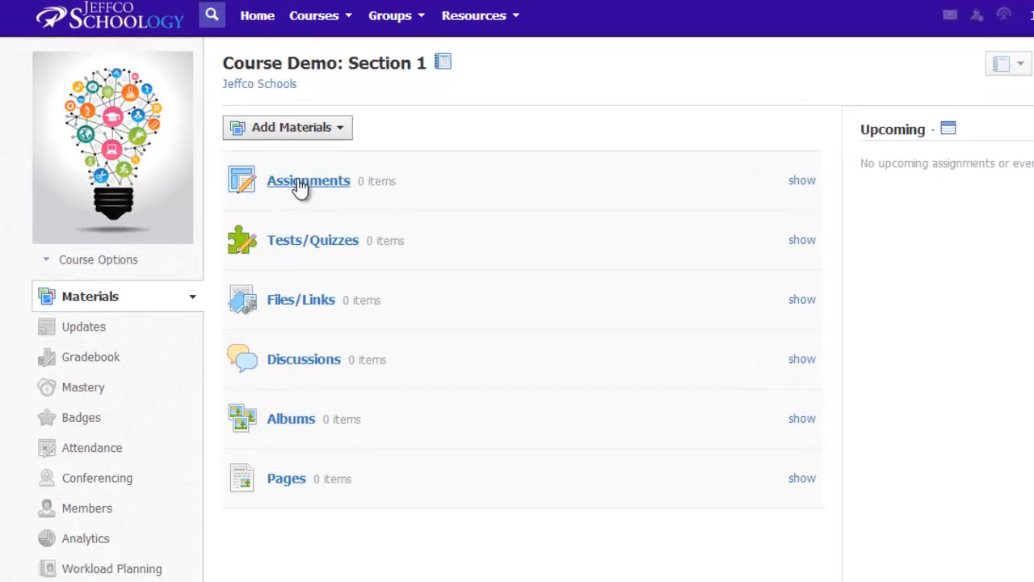
- Create a folder titled 'Folder 1' via Add Materials, checking its Availability choices first
left_click(288, 126)
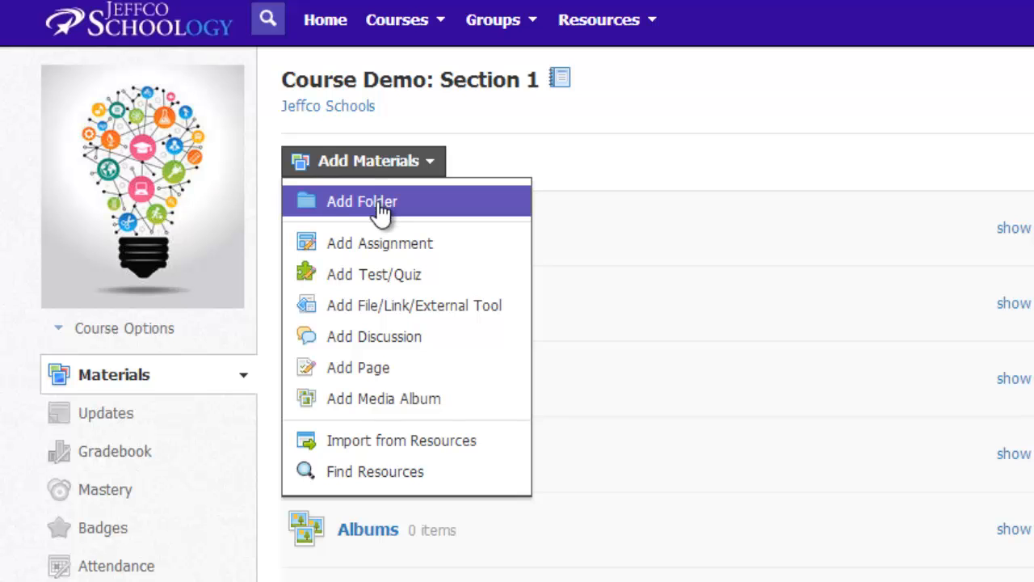
left_click(363, 200)
type("Folder")
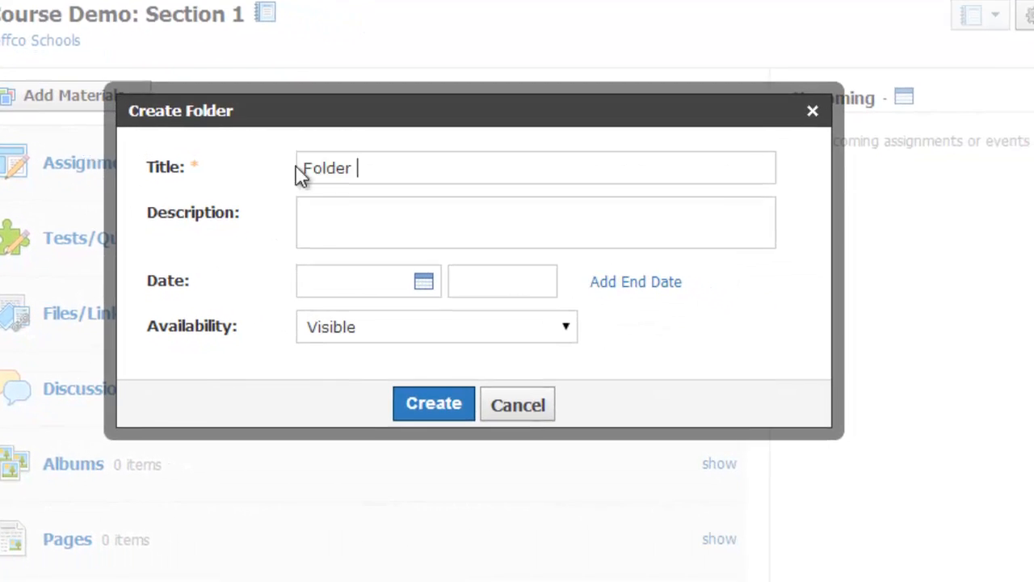
type("1")
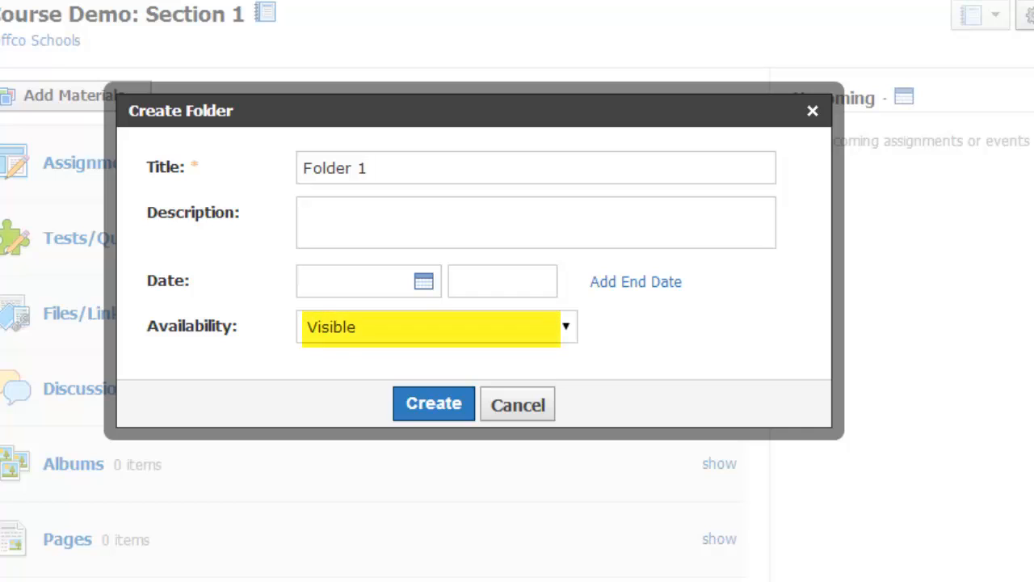
left_click(537, 167)
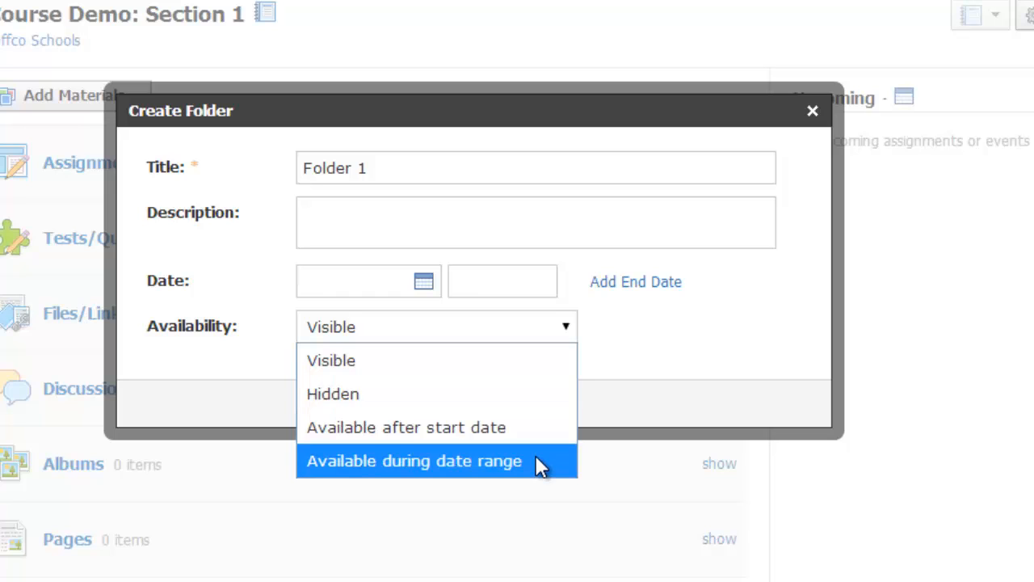
left_click(414, 461)
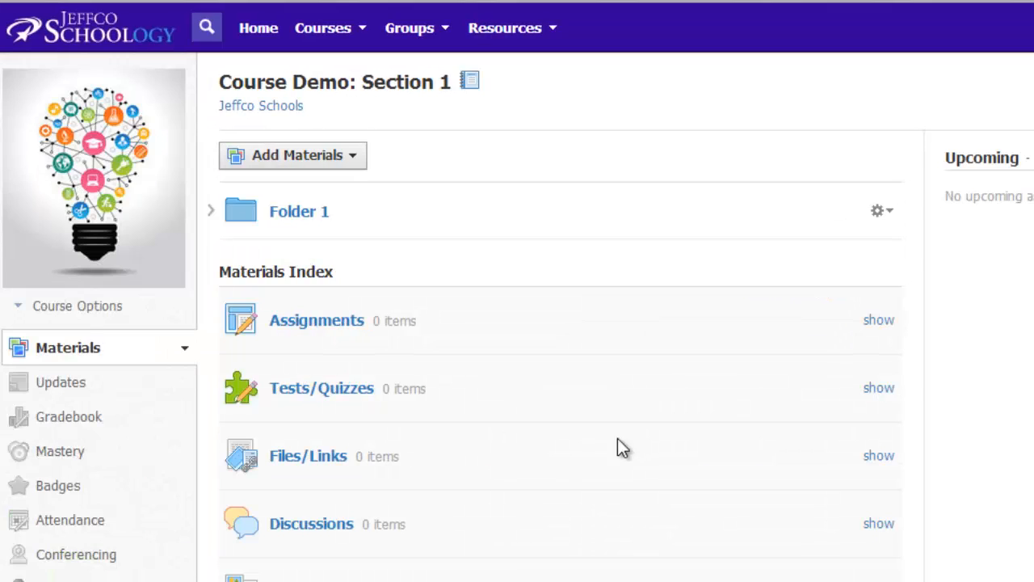
- Create 'Folder 2' in the materials and drag it above Folder 1
left_click(291, 156)
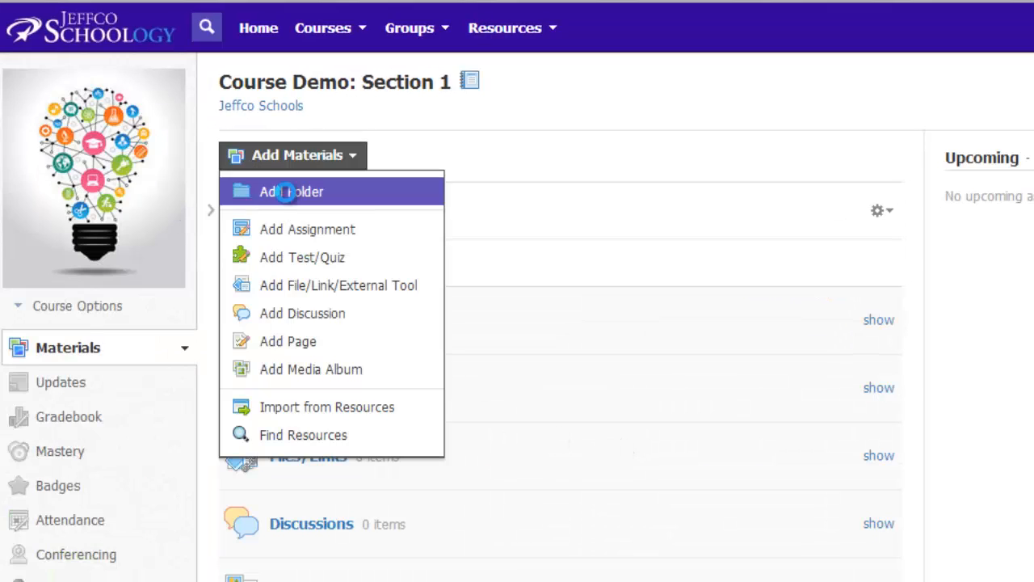
left_click(291, 191)
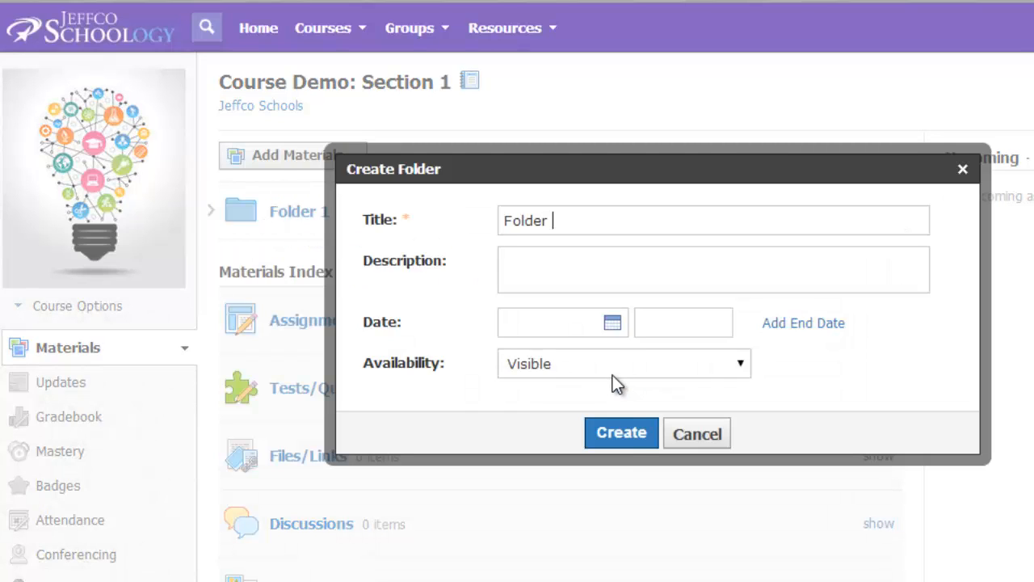
left_click(621, 434)
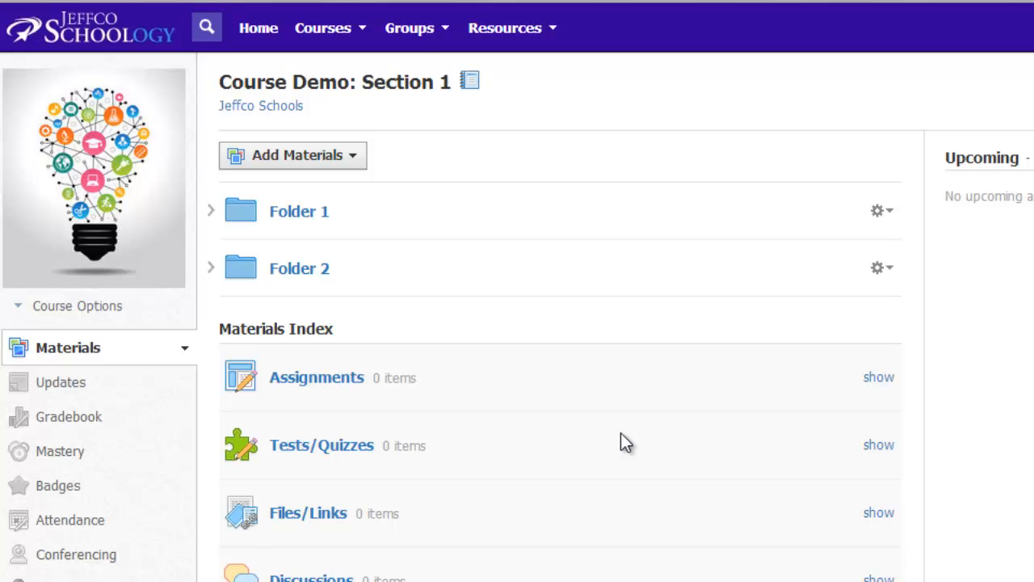
left_click_drag(299, 268, 314, 190)
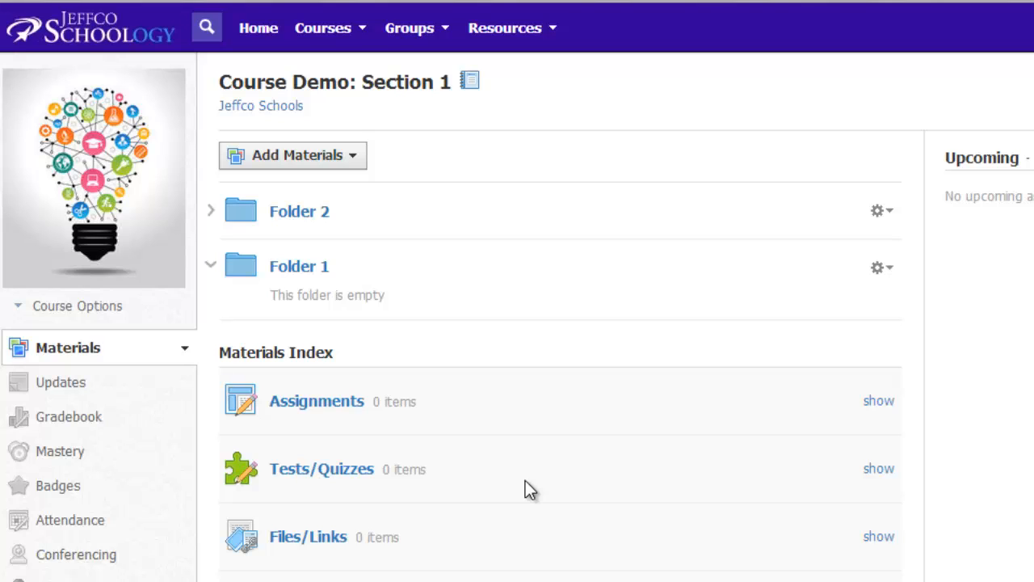
mouse_move(310, 281)
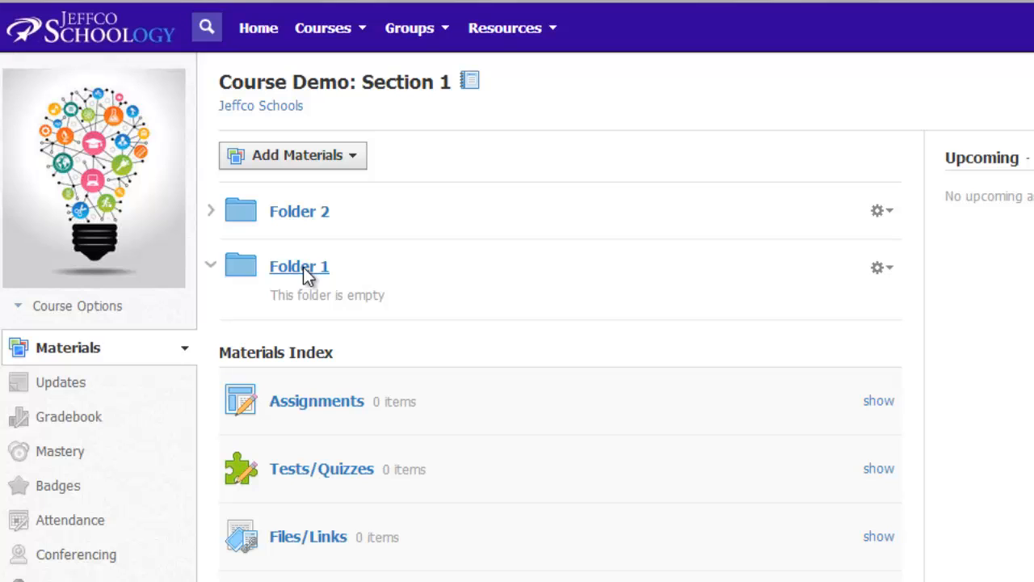
- Inside Folder 1, create the nested folder 'Sub Folder 1' and return to the materials list
left_click(299, 267)
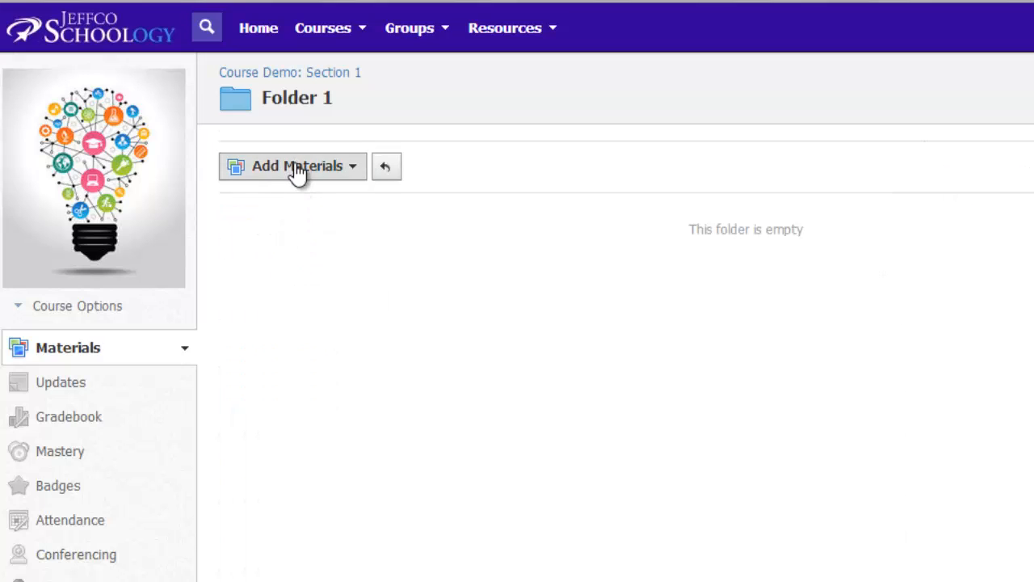
left_click(293, 165)
type("Sub Folder 1")
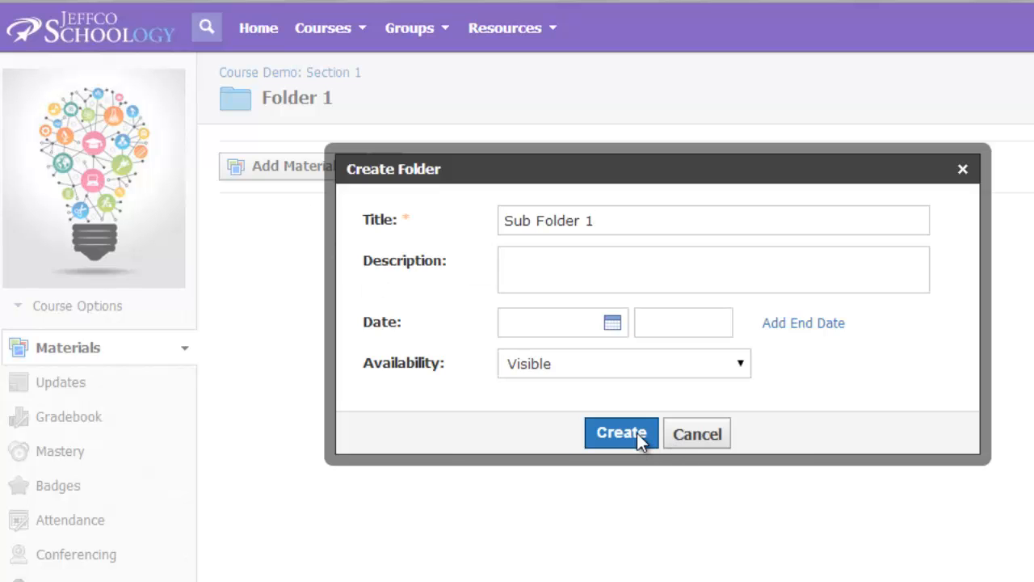
left_click(621, 433)
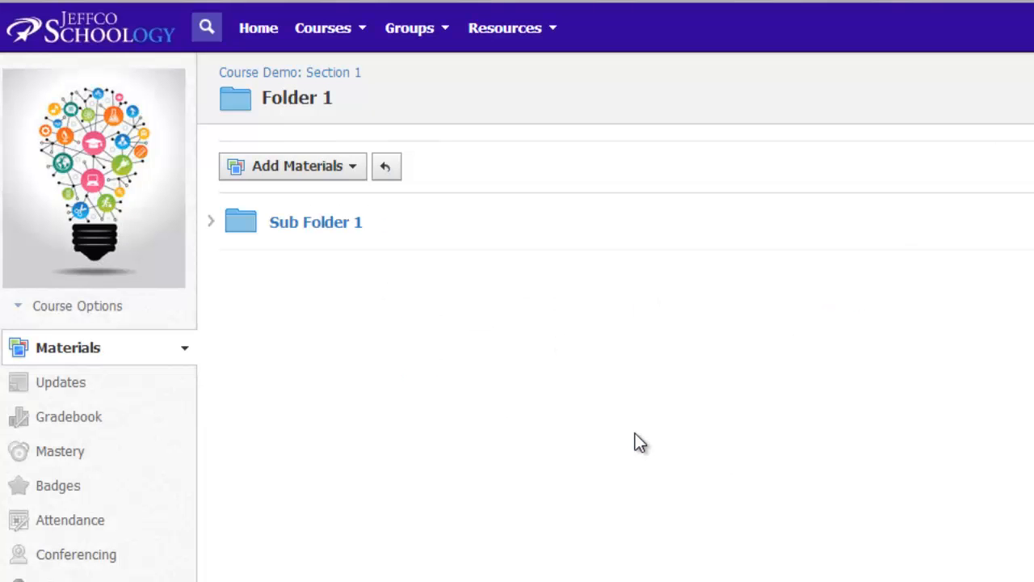
left_click(386, 165)
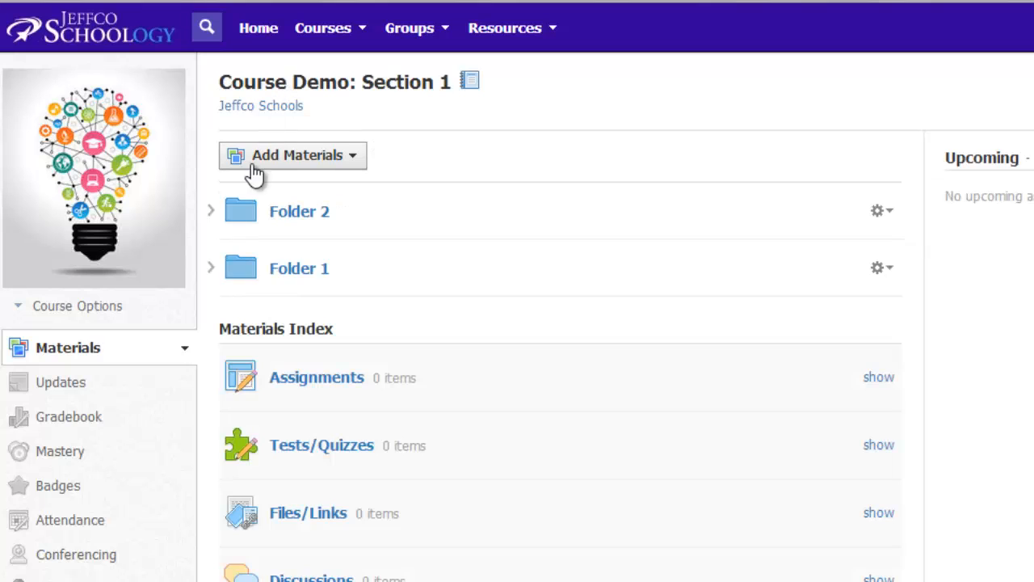
left_click(210, 268)
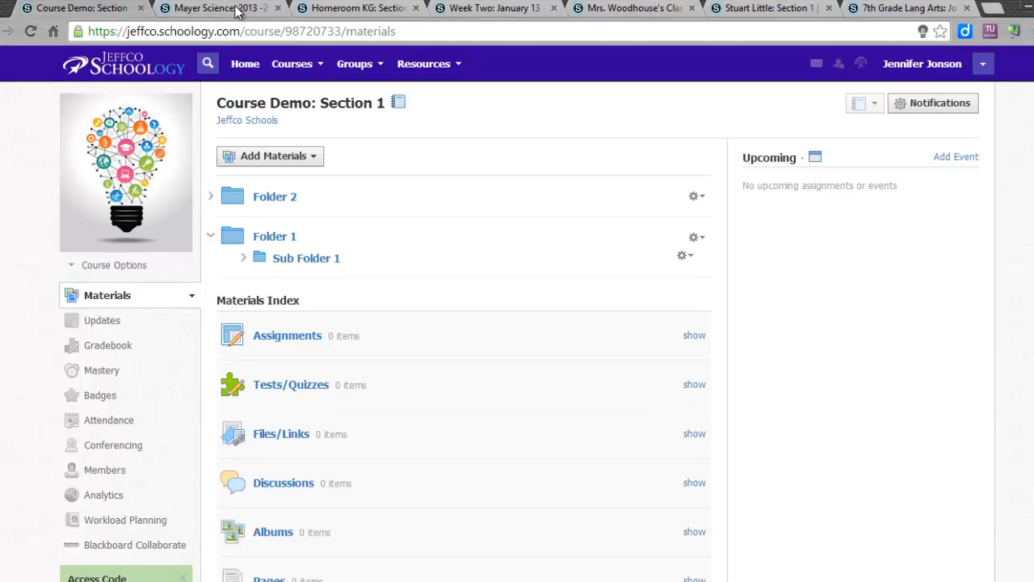
- Switch to the Mayer Science course, scan its folders and enter Unit 5: Geological Events Through Time
left_click(213, 7)
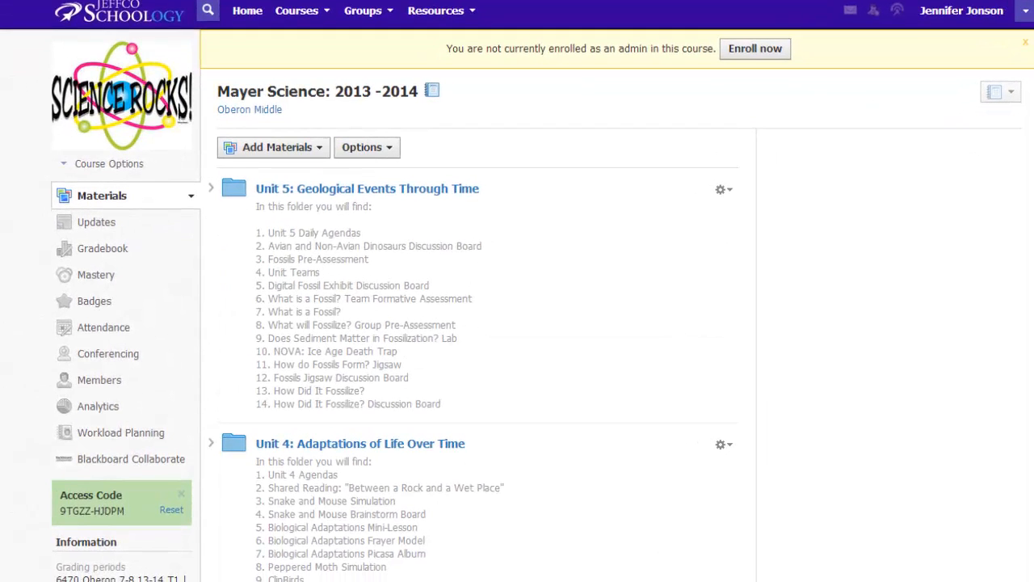
scroll("down", 3)
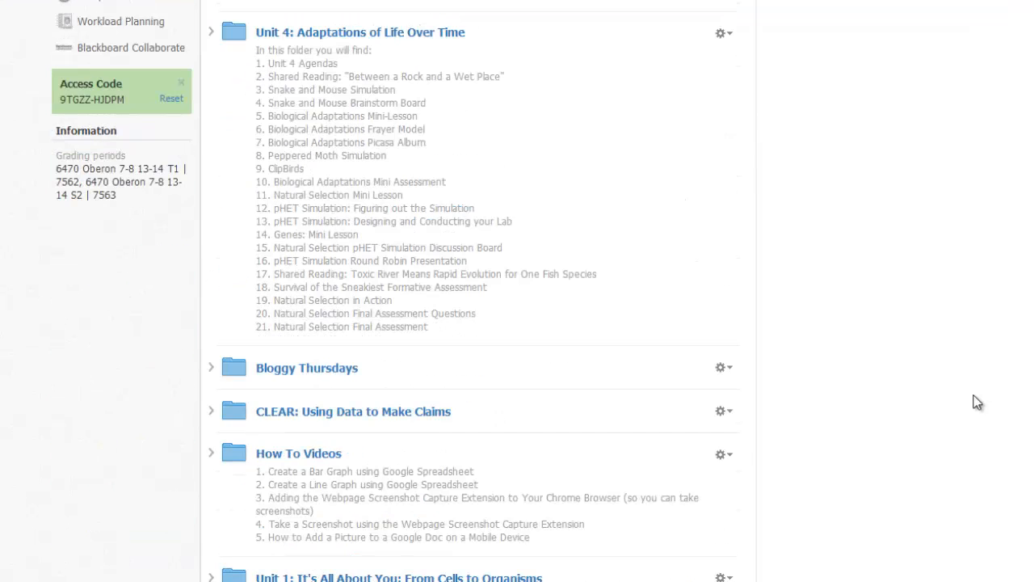
scroll("up", 3)
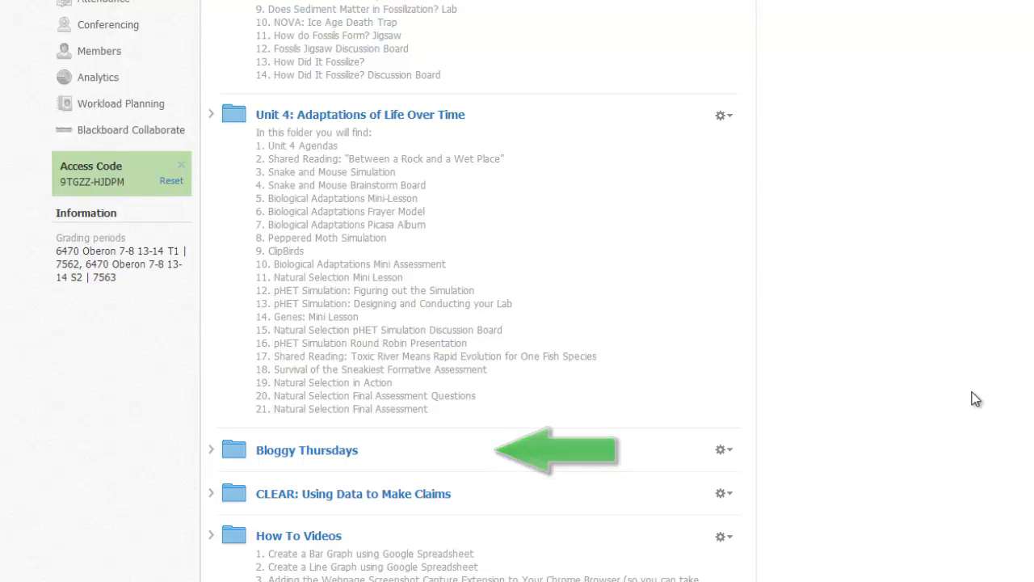
scroll("up", 3)
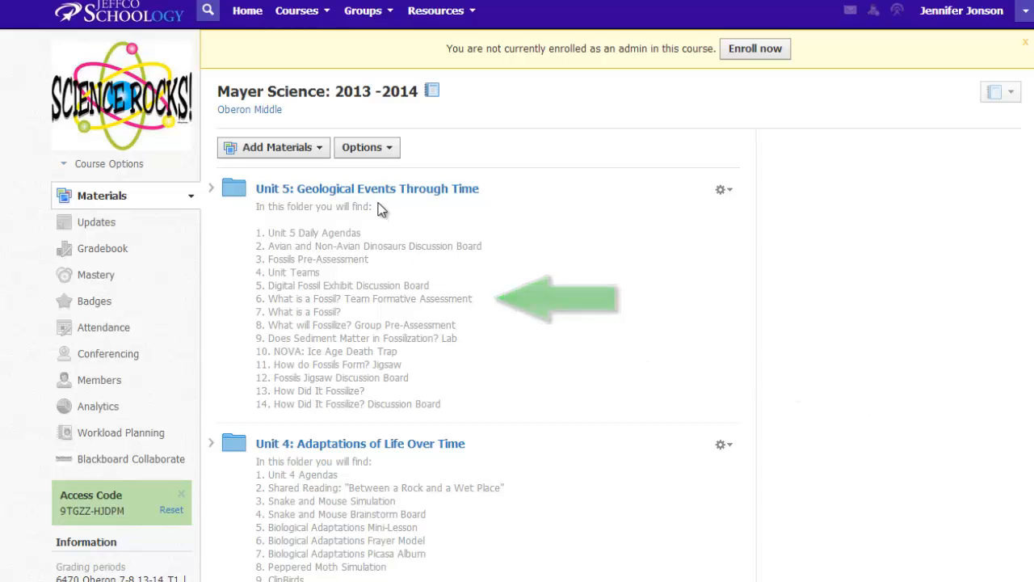
left_click(367, 187)
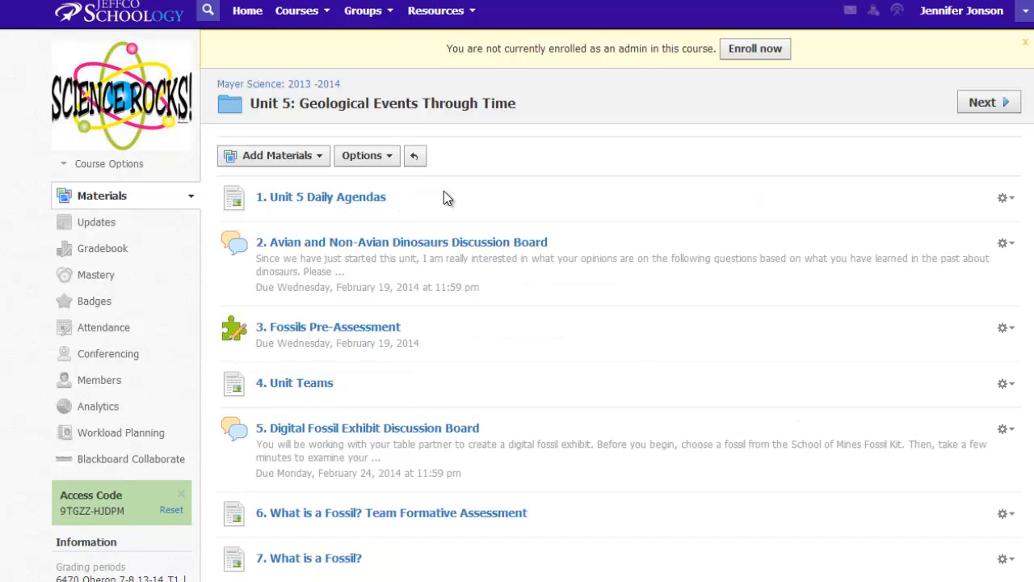
- View the Unit 5 Daily Agendas item and the next items, then return to the Mayer Science materials
left_click(326, 197)
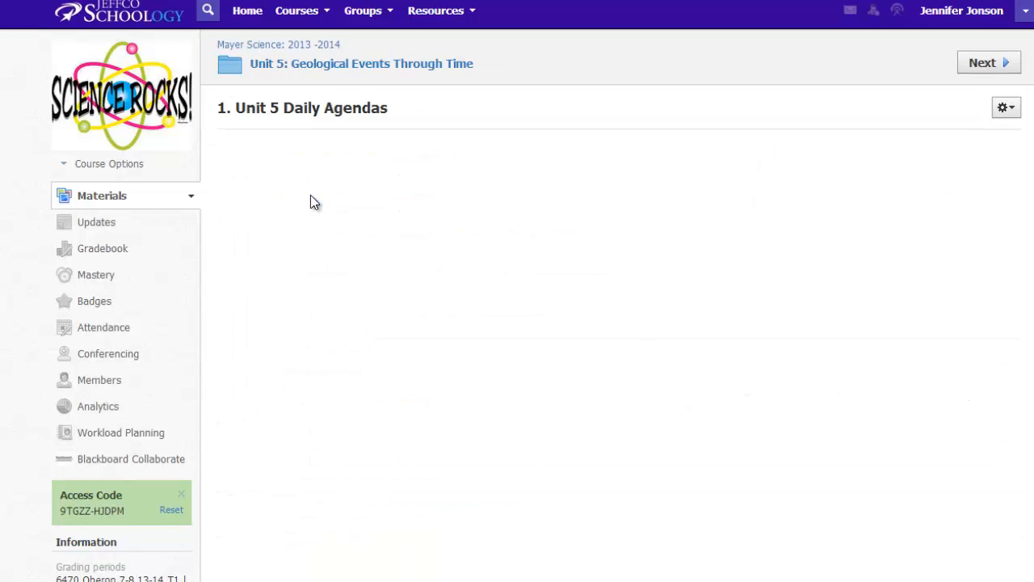
left_click(982, 63)
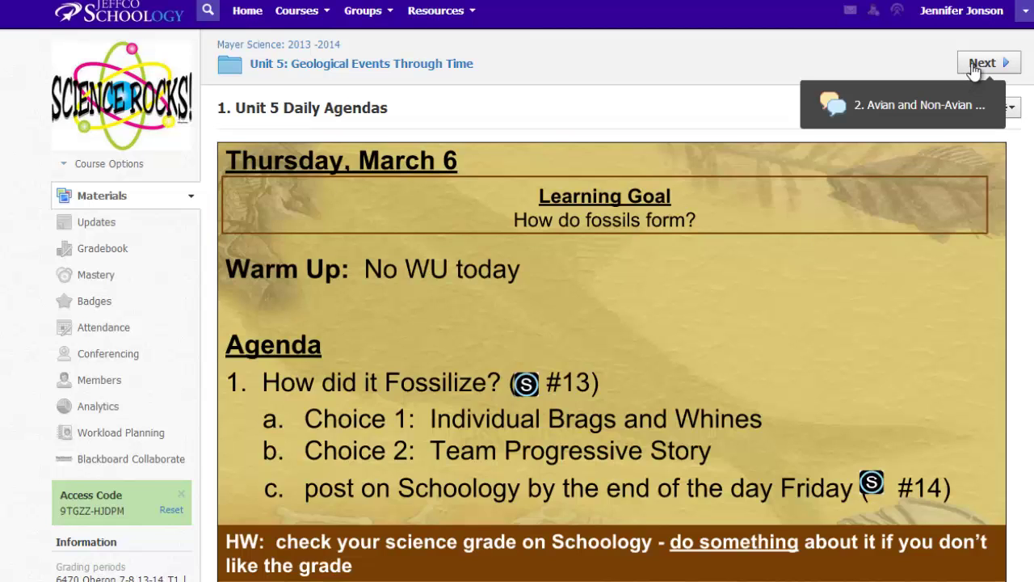
left_click(983, 61)
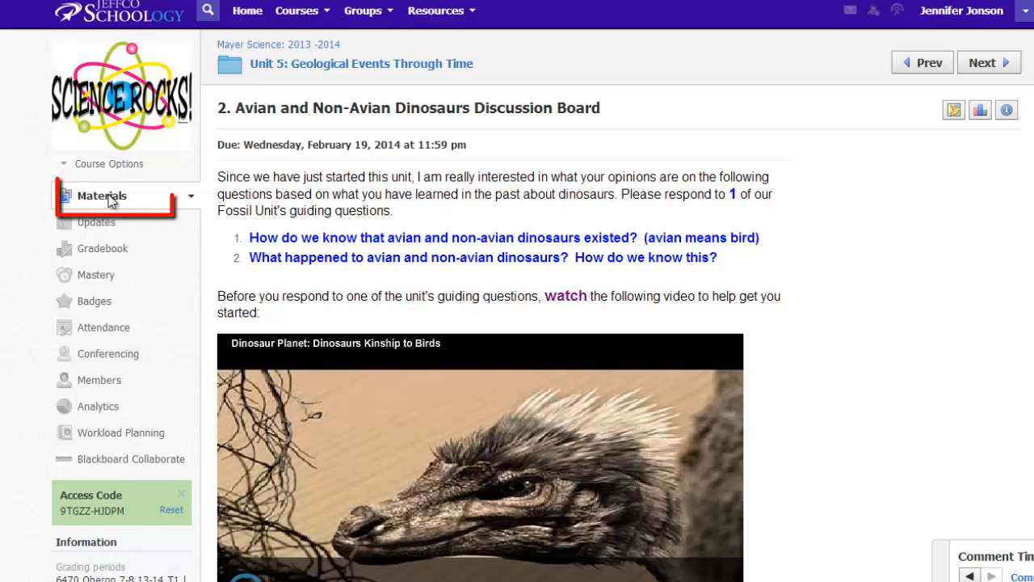
left_click(101, 195)
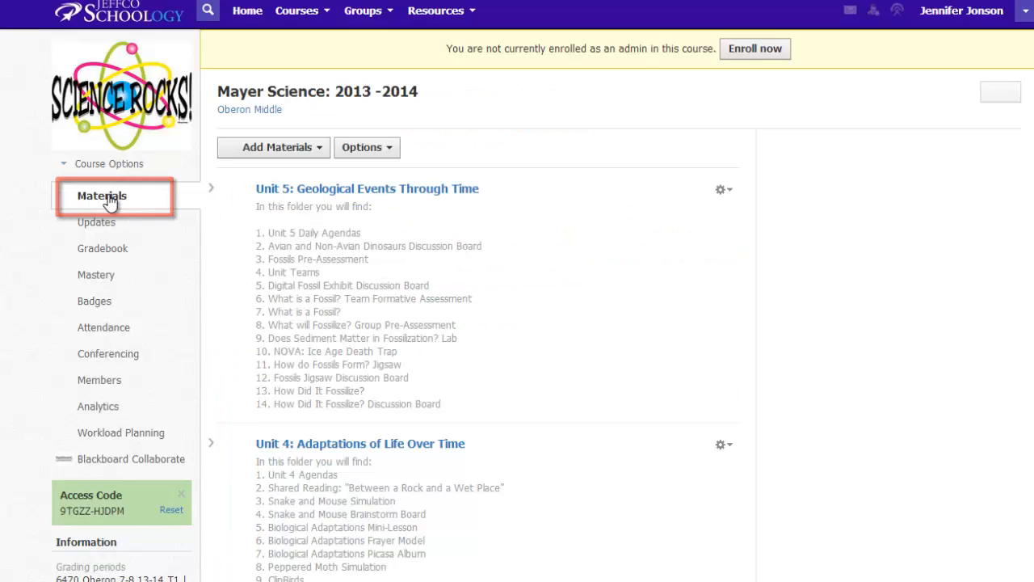
left_click(102, 196)
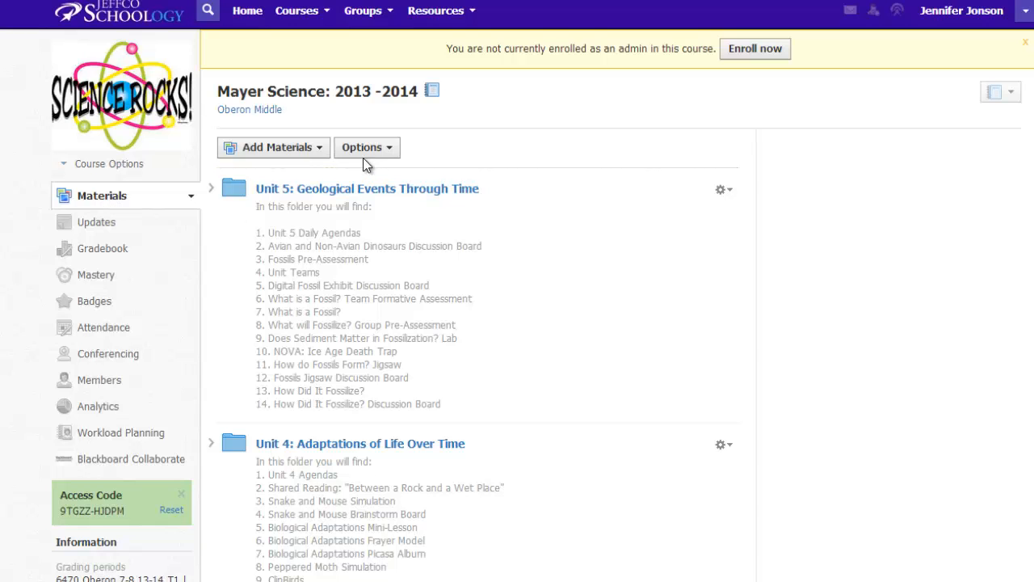
left_click(362, 147)
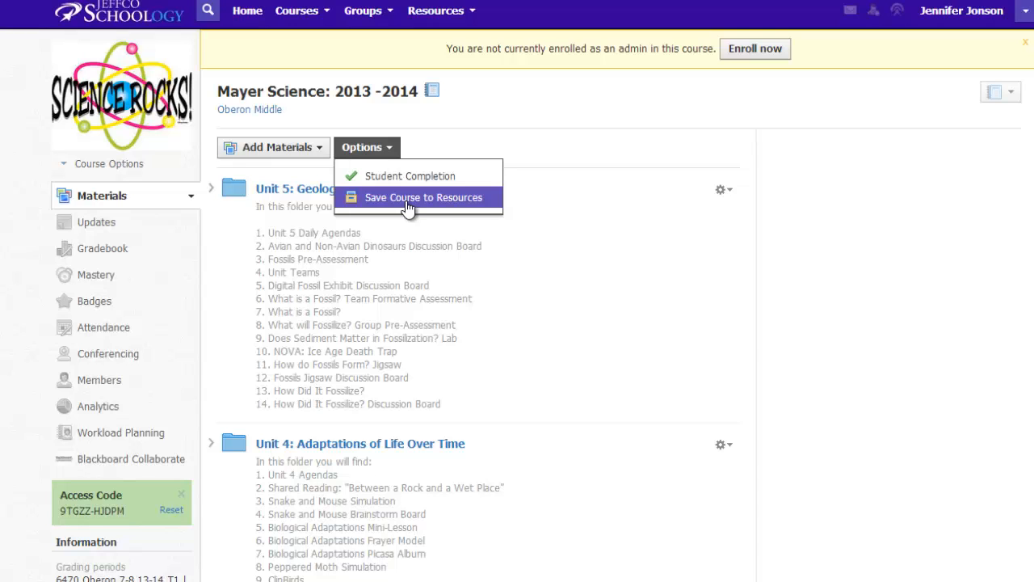
mouse_move(426, 207)
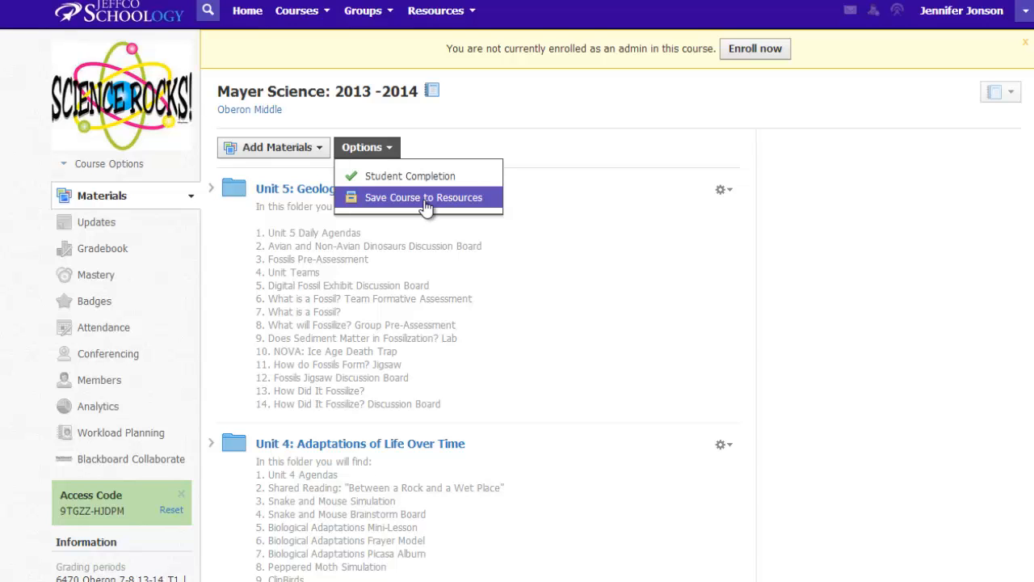
mouse_move(694, 178)
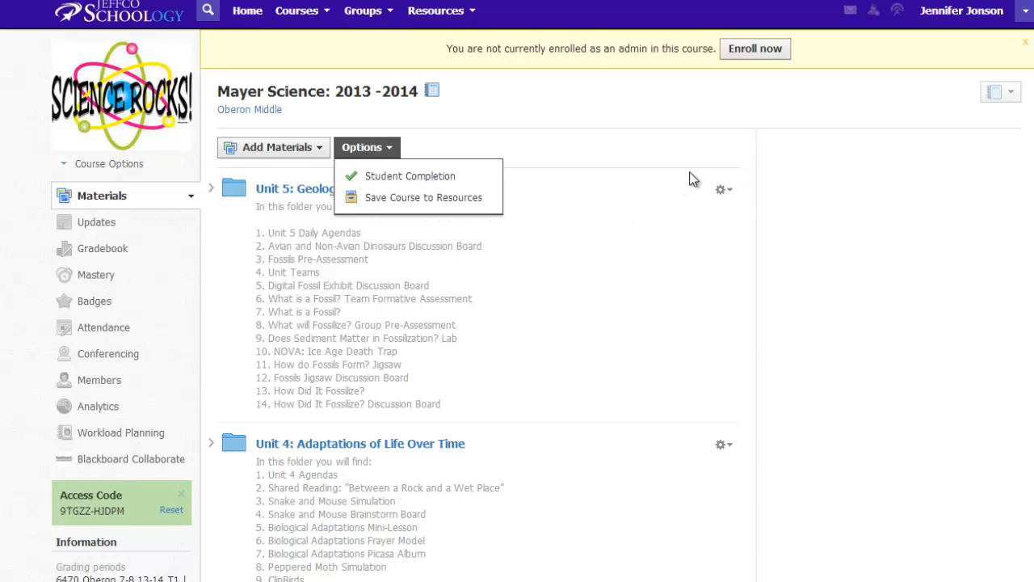
left_click(721, 189)
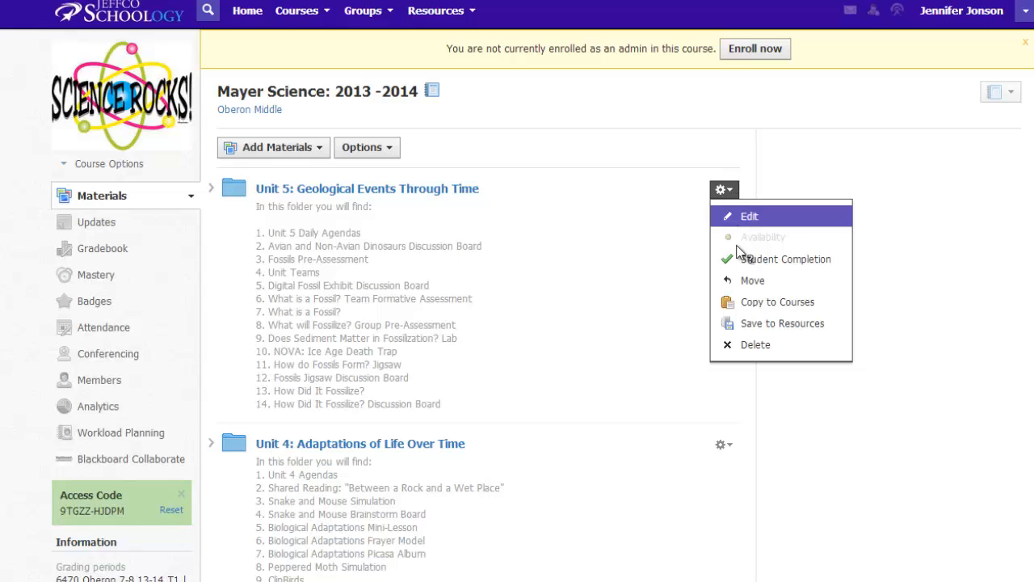
mouse_move(777, 303)
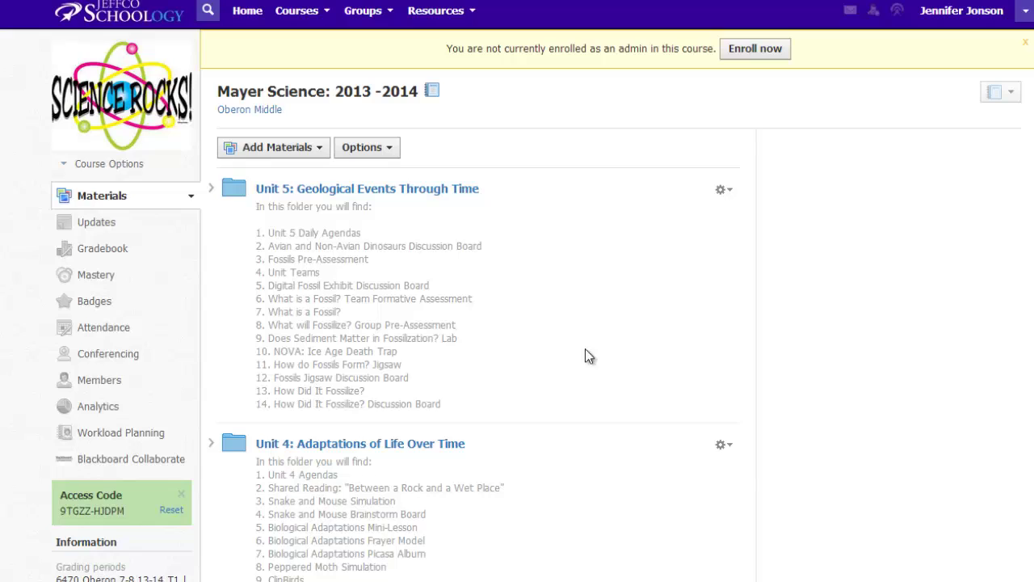
left_click(396, 10)
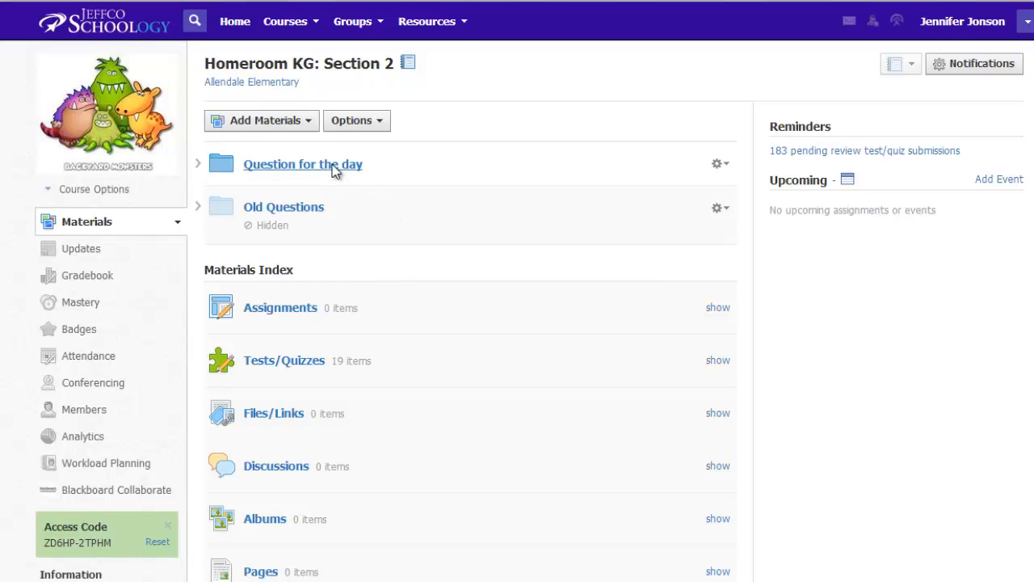
left_click(303, 165)
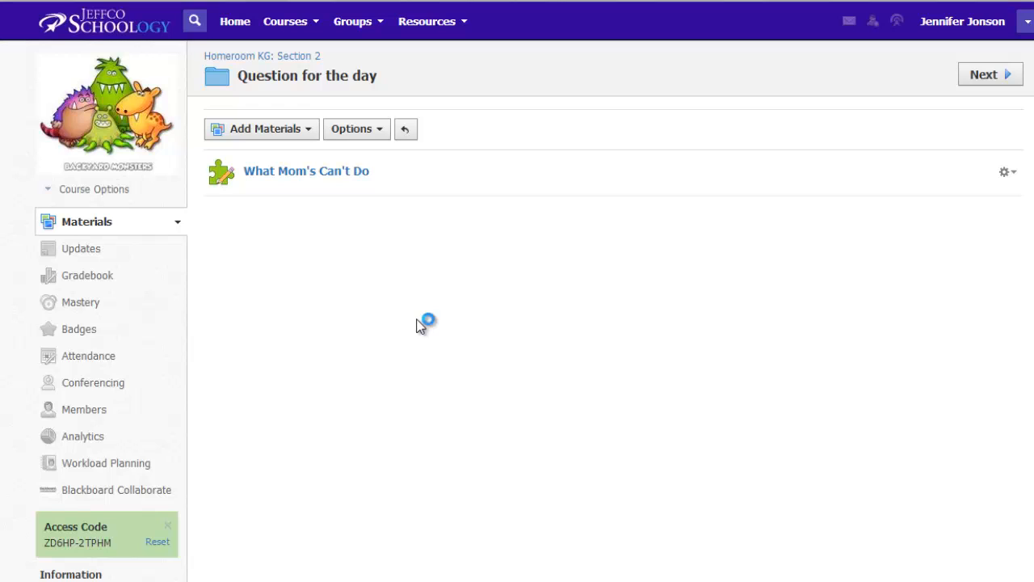
mouse_move(420, 324)
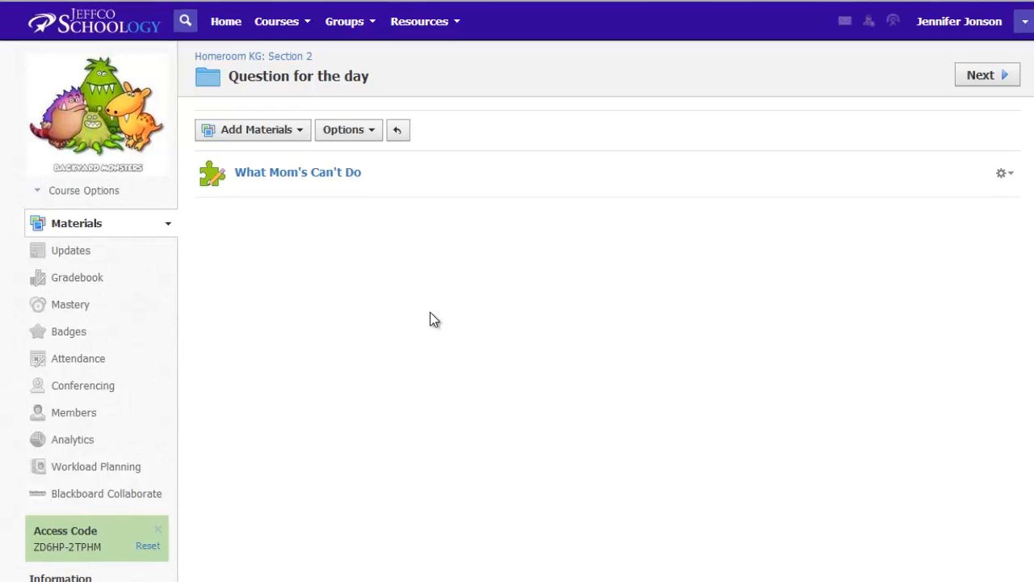
left_click(1004, 173)
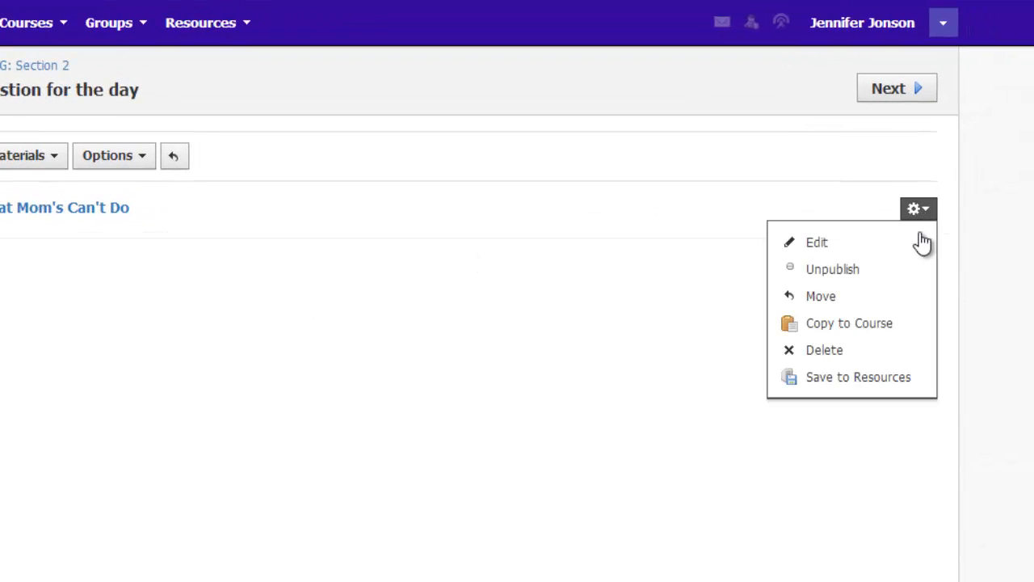
left_click(821, 295)
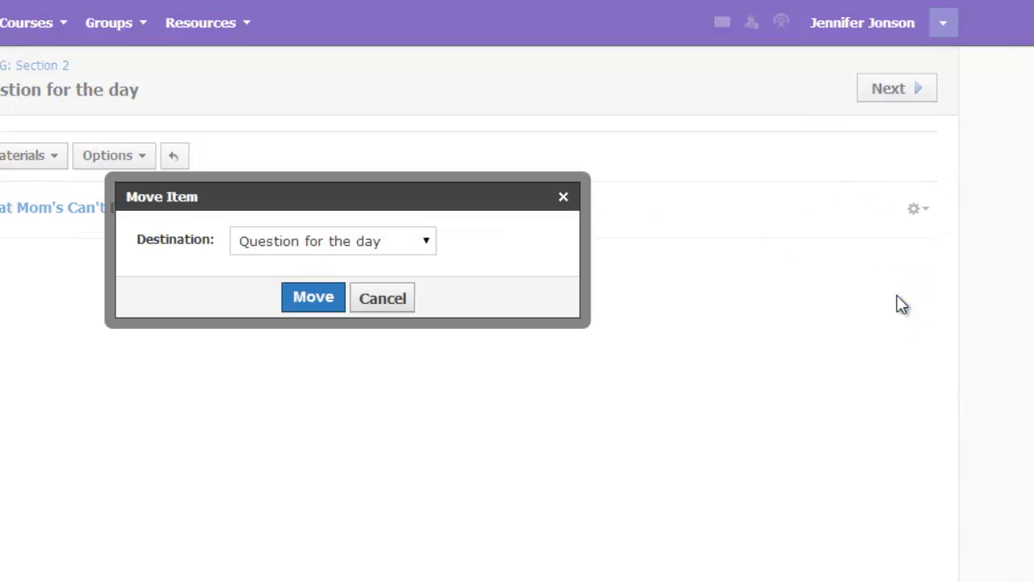
left_click(333, 239)
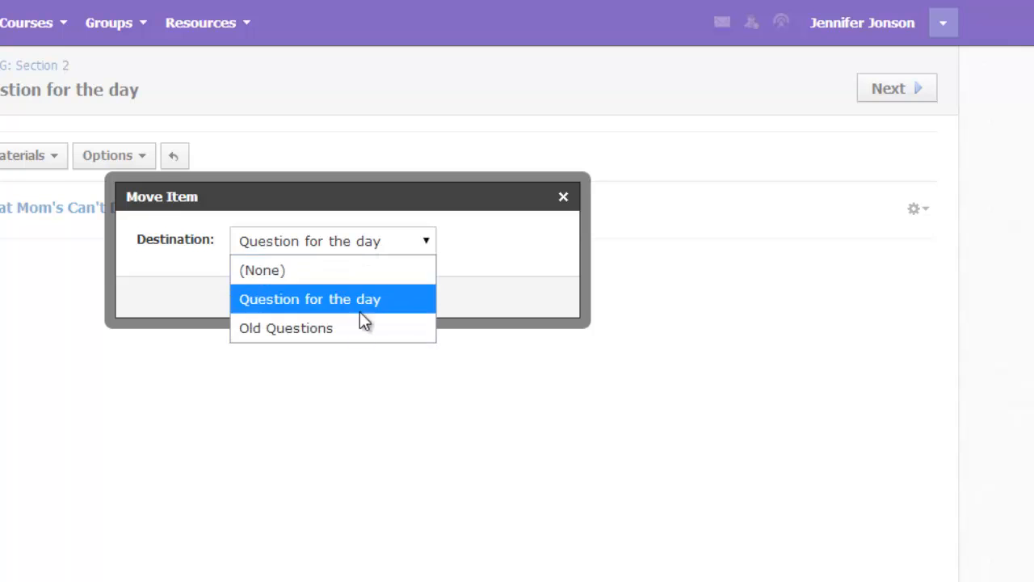
left_click(285, 326)
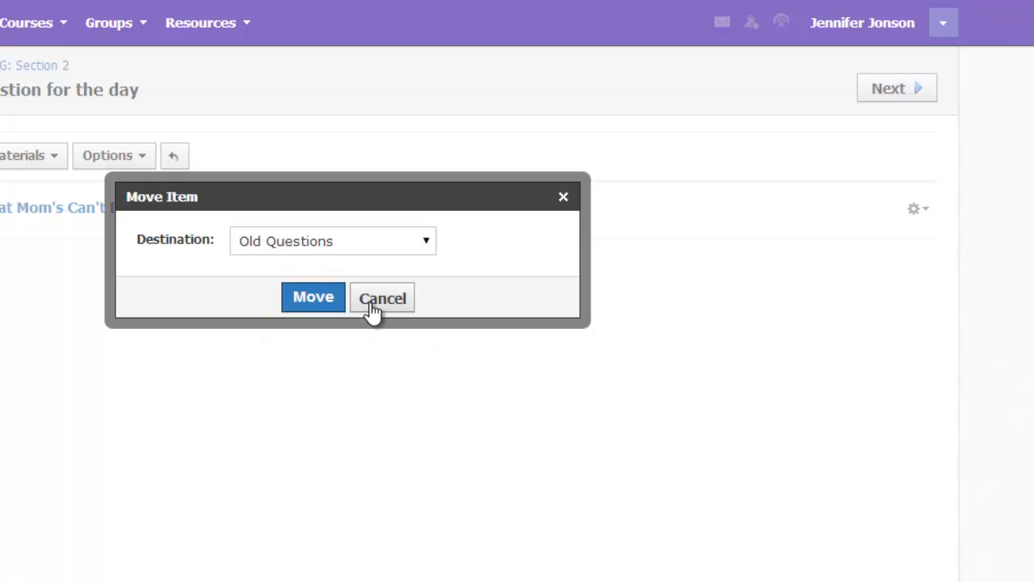
left_click(382, 297)
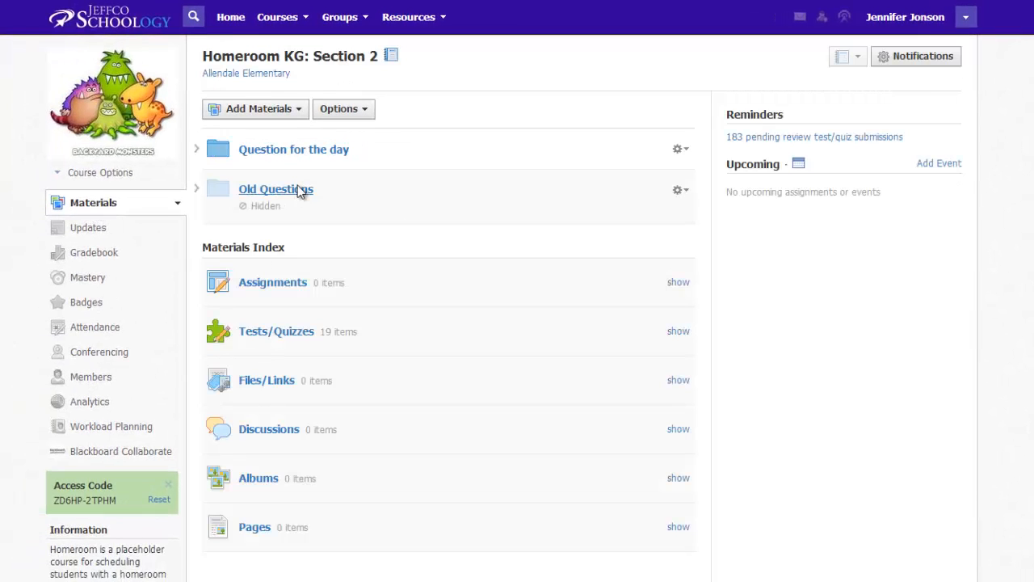
- In the AP English course materials, scroll down and enter the Week Seven: February 18 - February 21 folder
left_click(510, 7)
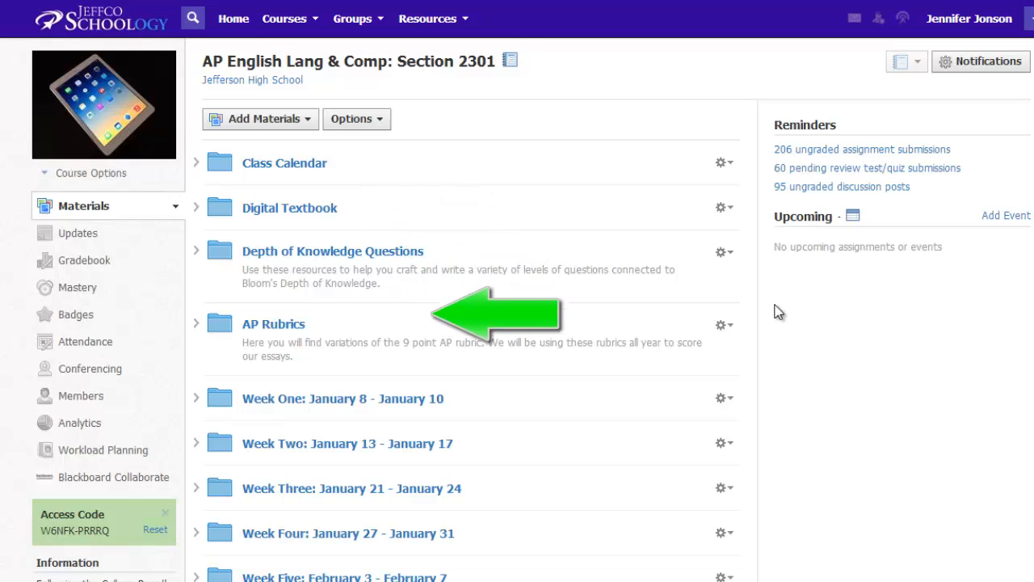
scroll("down", 3)
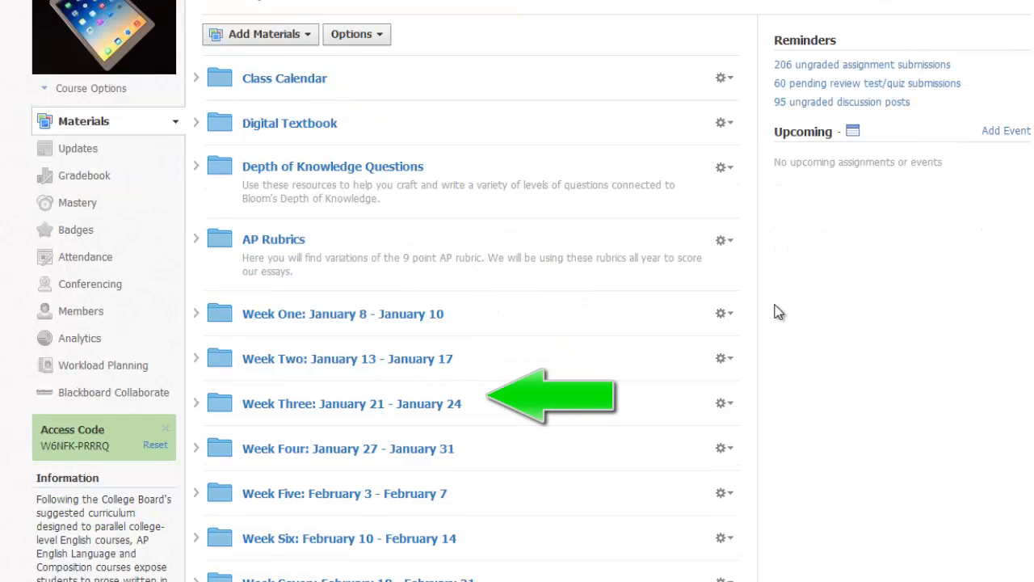
scroll("down", 3)
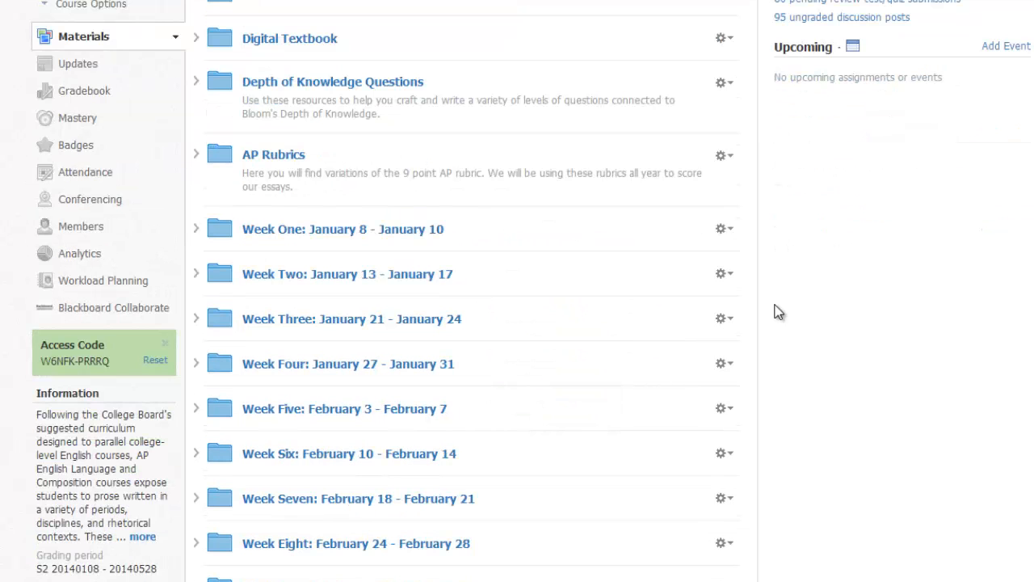
left_click(359, 497)
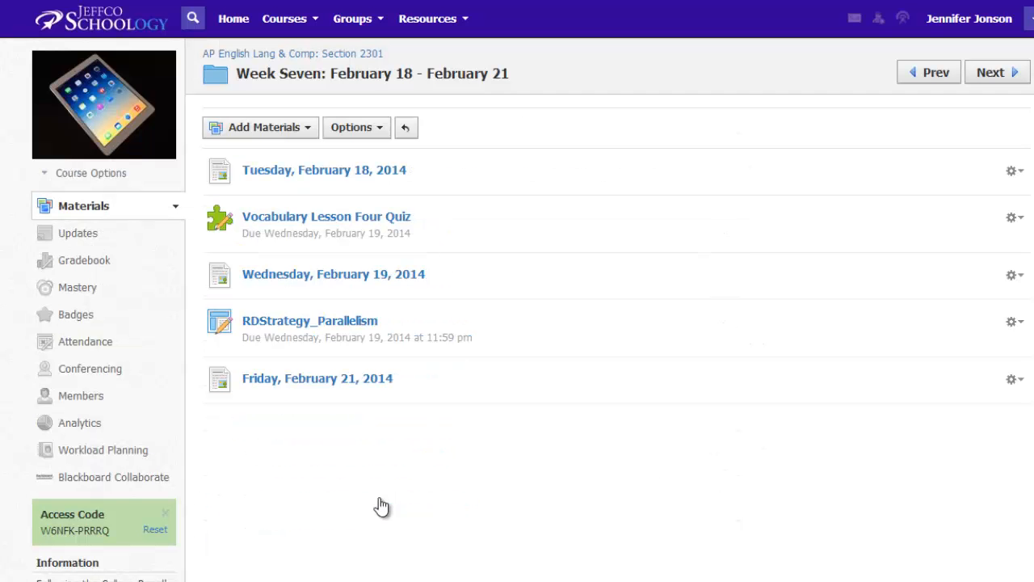
mouse_move(381, 505)
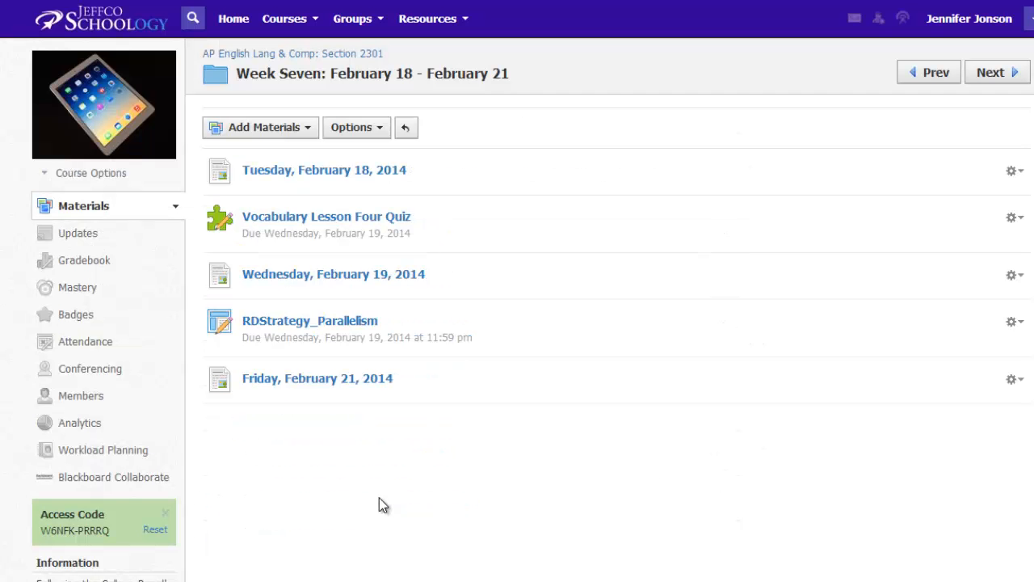
mouse_move(97, 217)
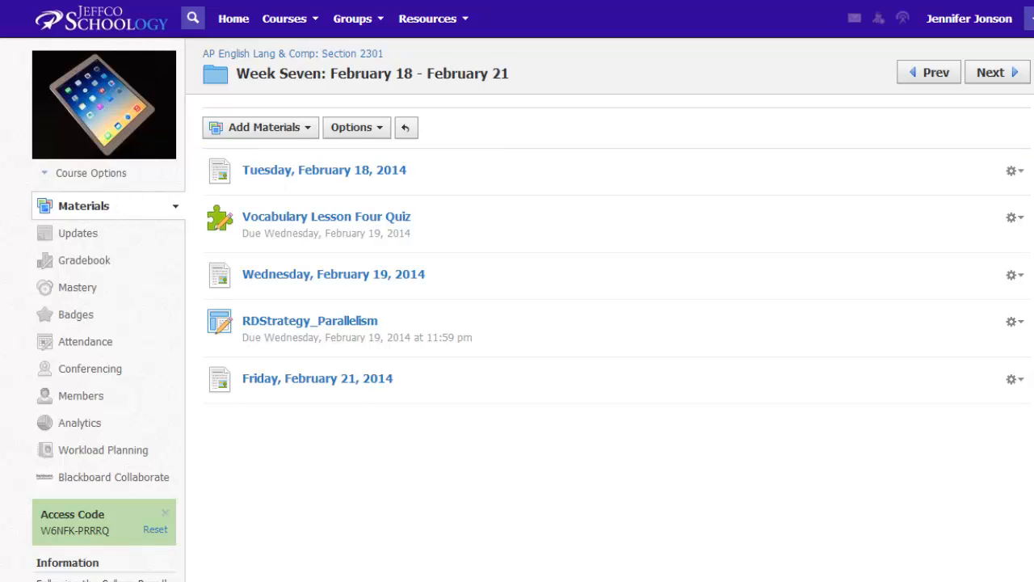
left_click(293, 53)
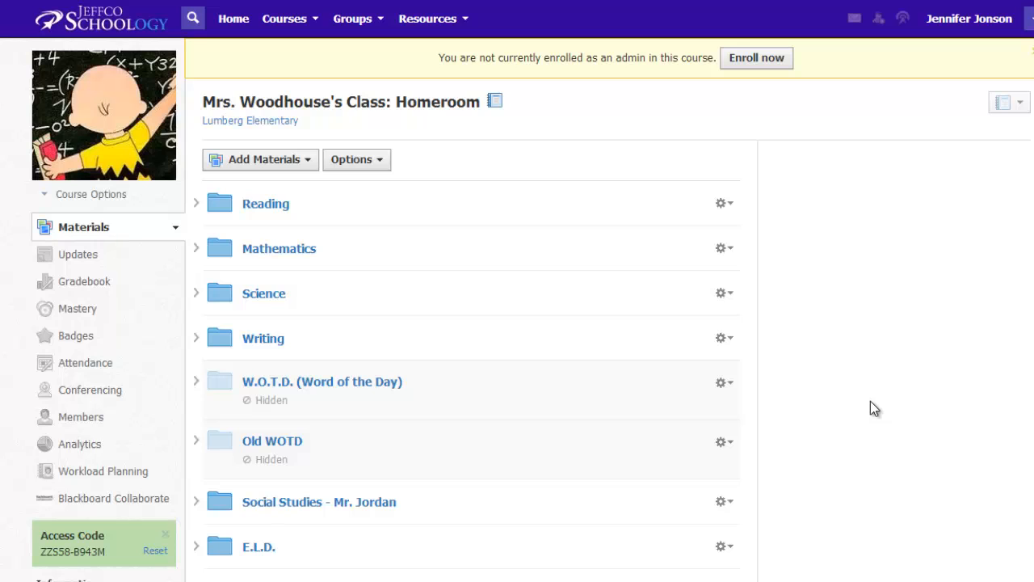
mouse_move(265, 204)
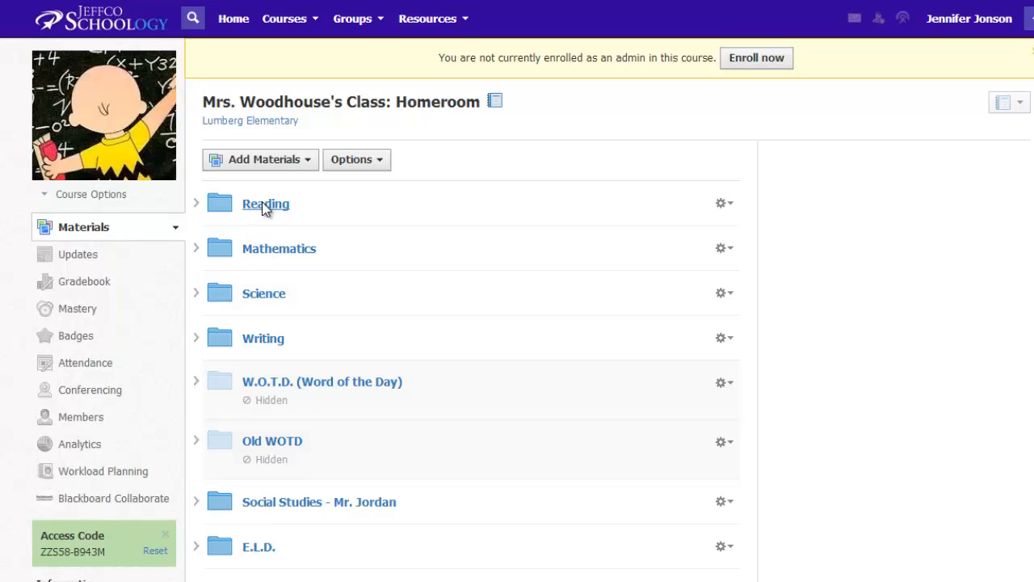
- Enter Mrs. Woodhouse's Reading folder and scroll through its dated Unit subfolders
left_click(265, 204)
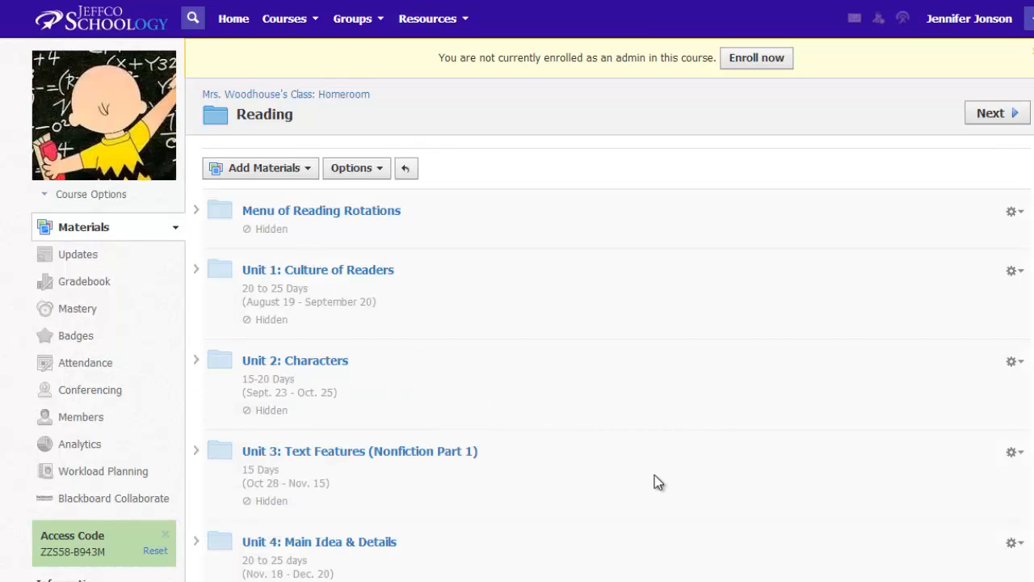
scroll("down", 3)
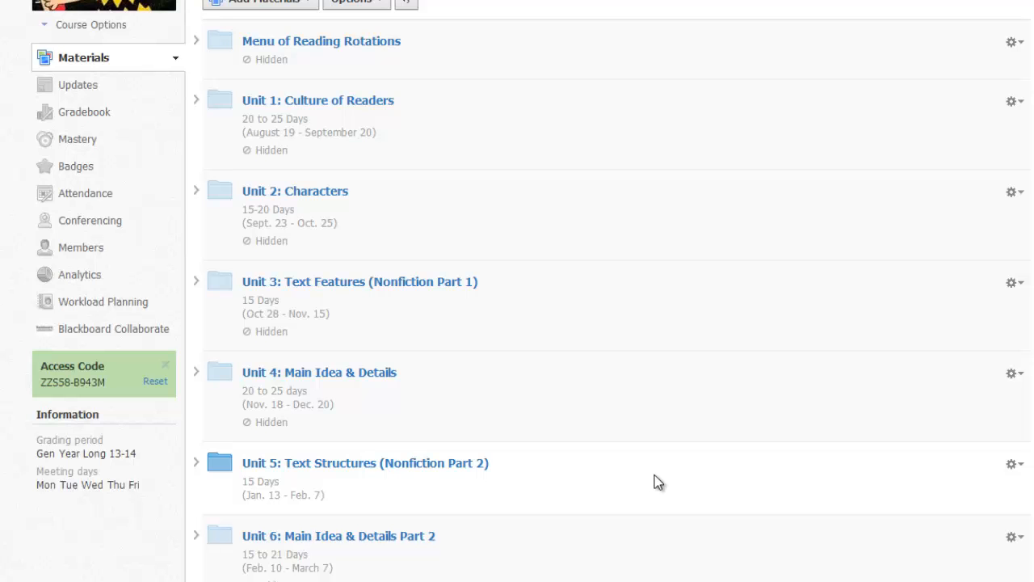
scroll("up", 3)
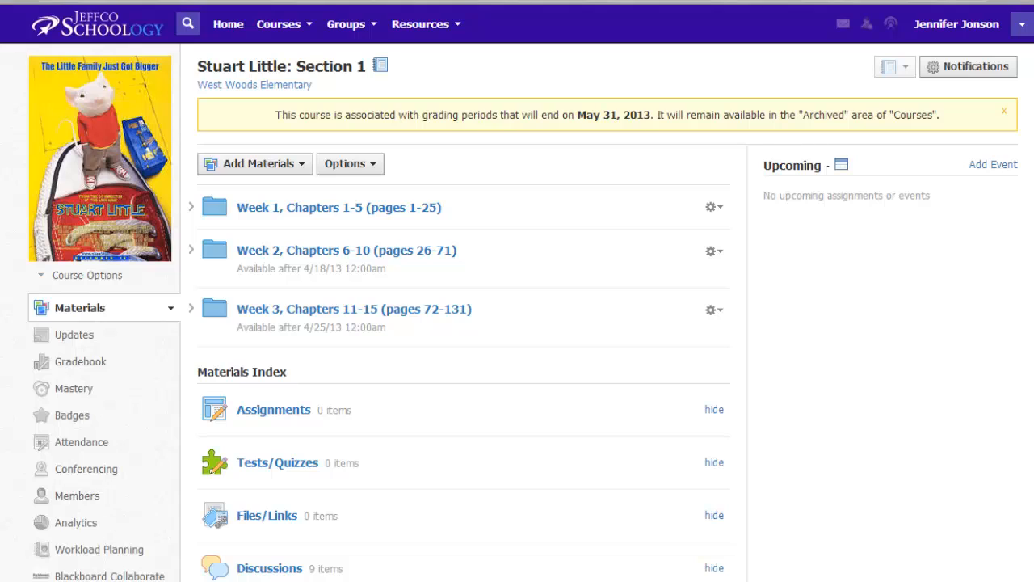
mouse_move(346, 249)
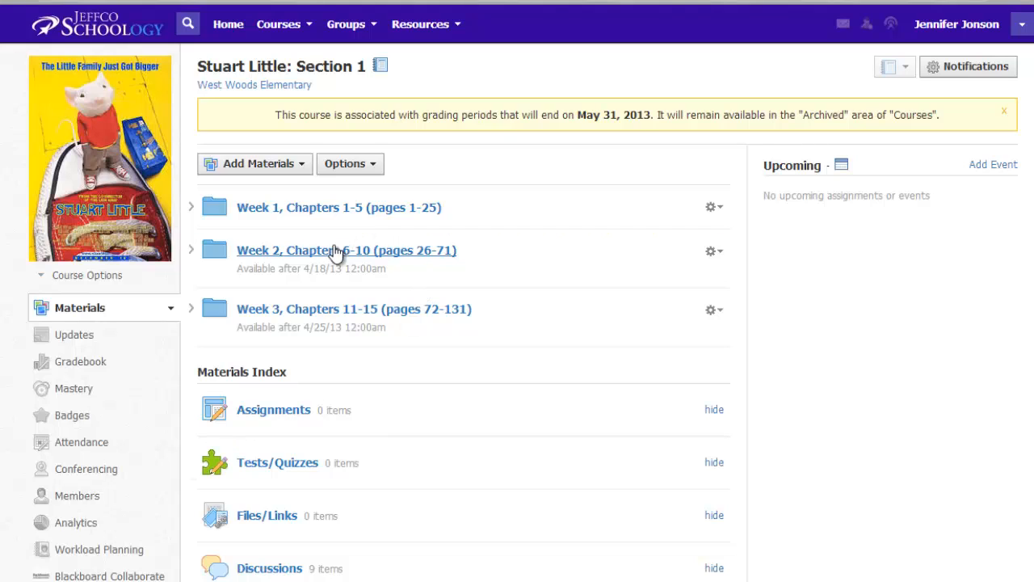
mouse_move(330, 257)
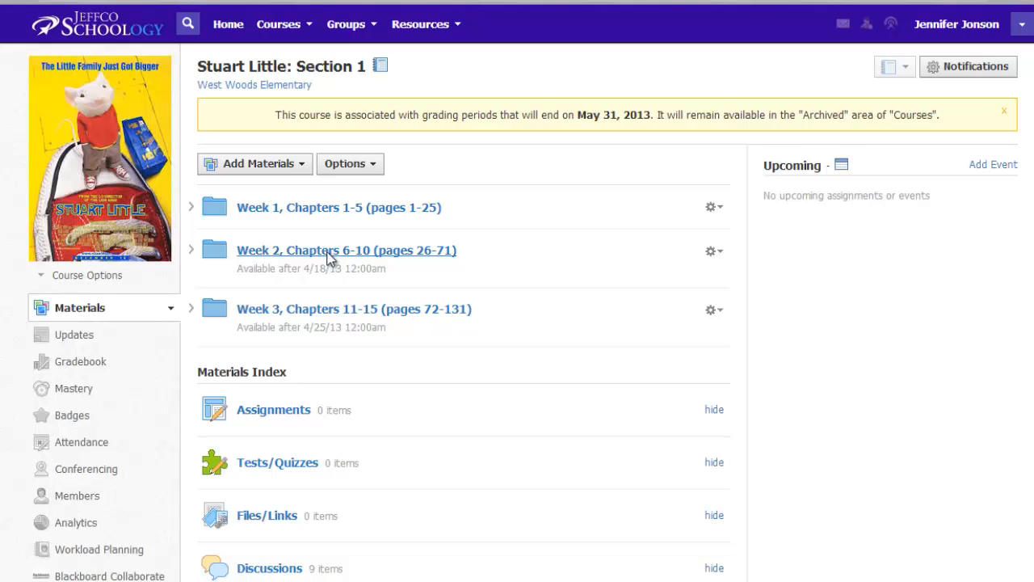
left_click(346, 249)
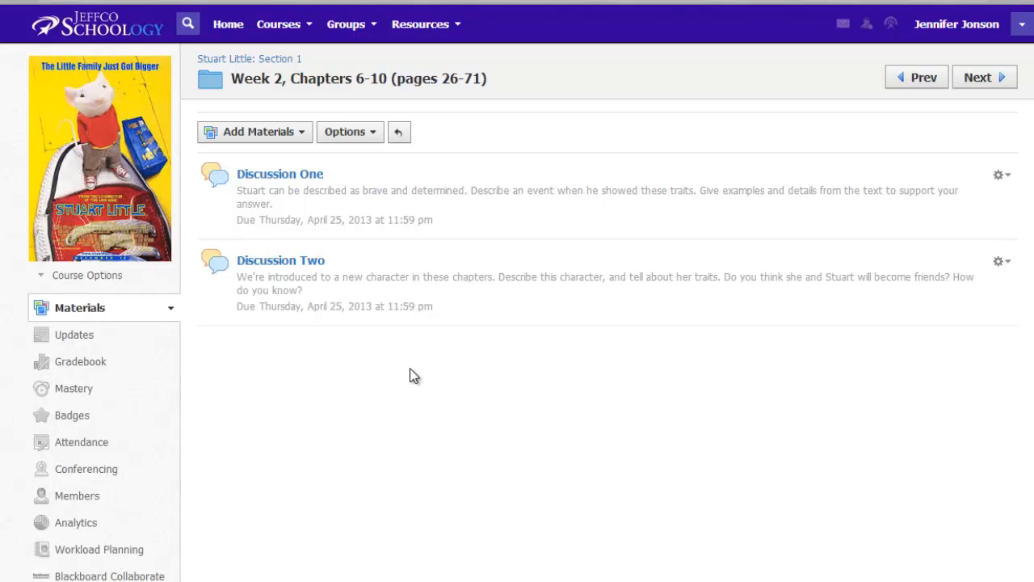
mouse_move(278, 97)
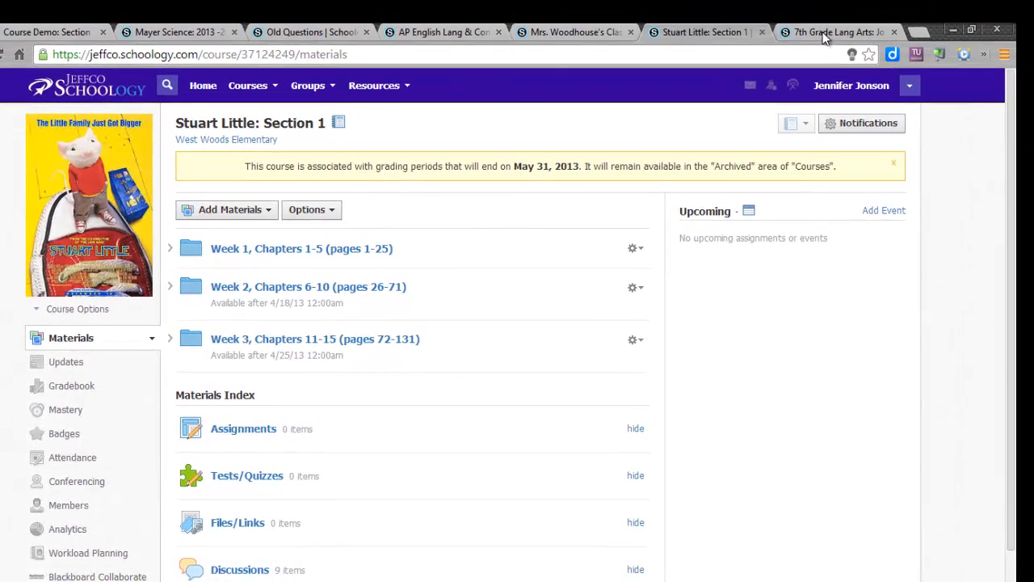
- In 7th Grade Lang Arts Unit 5, set the Session 3 folder description to 'Jan. 22-29' and save it
left_click(837, 32)
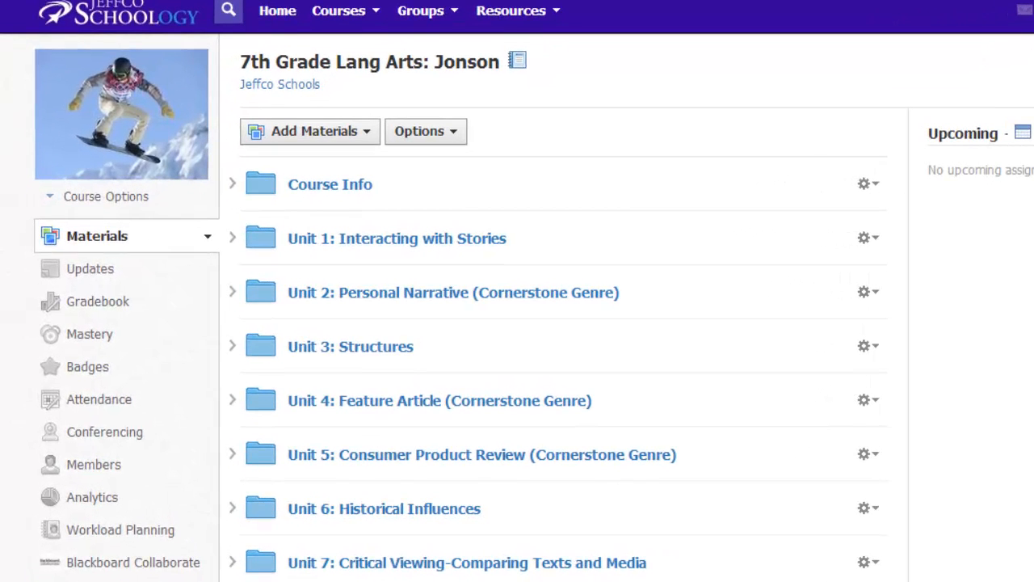
mouse_move(391, 466)
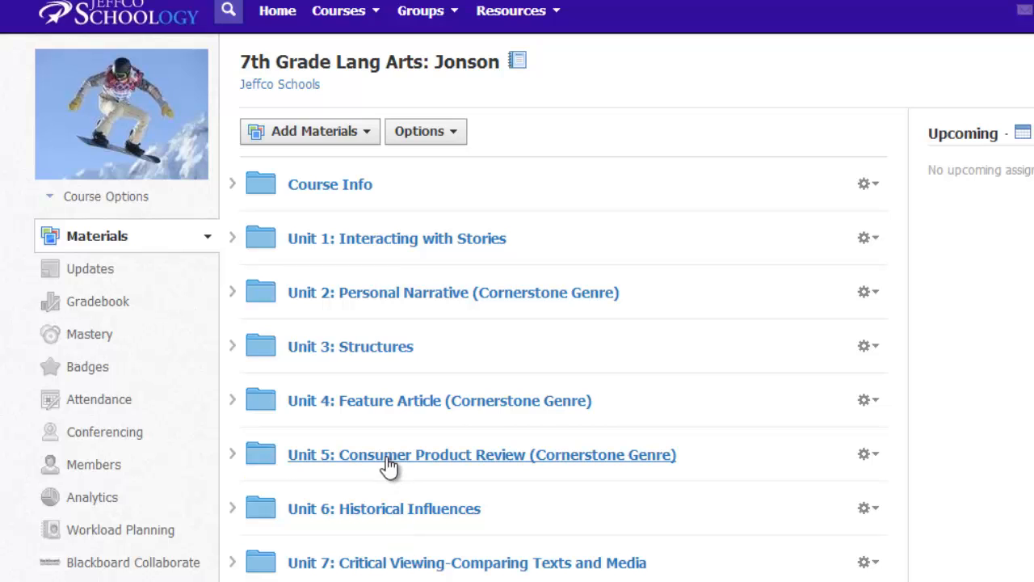
left_click(482, 454)
type("Jan")
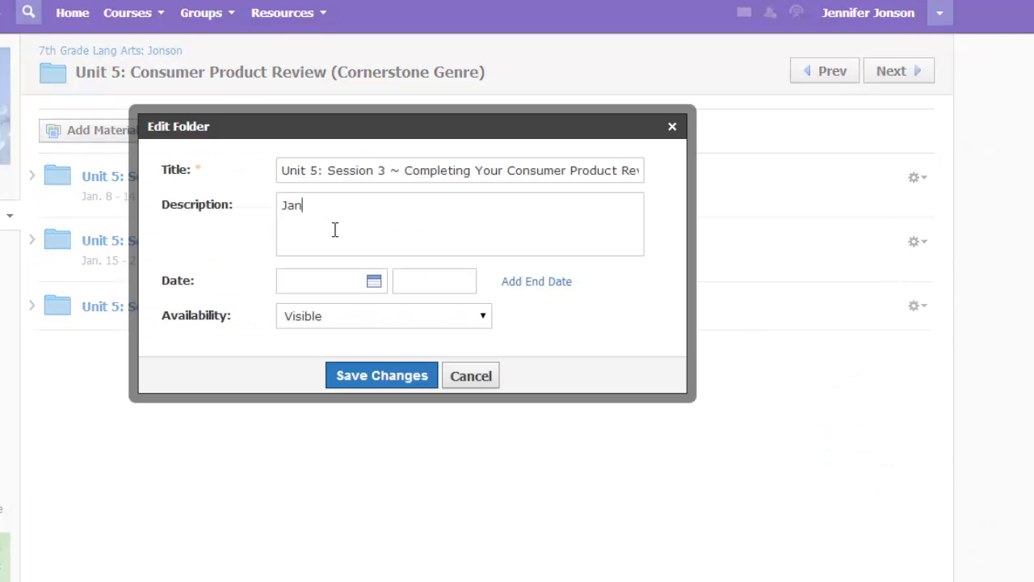
type(". 22-29")
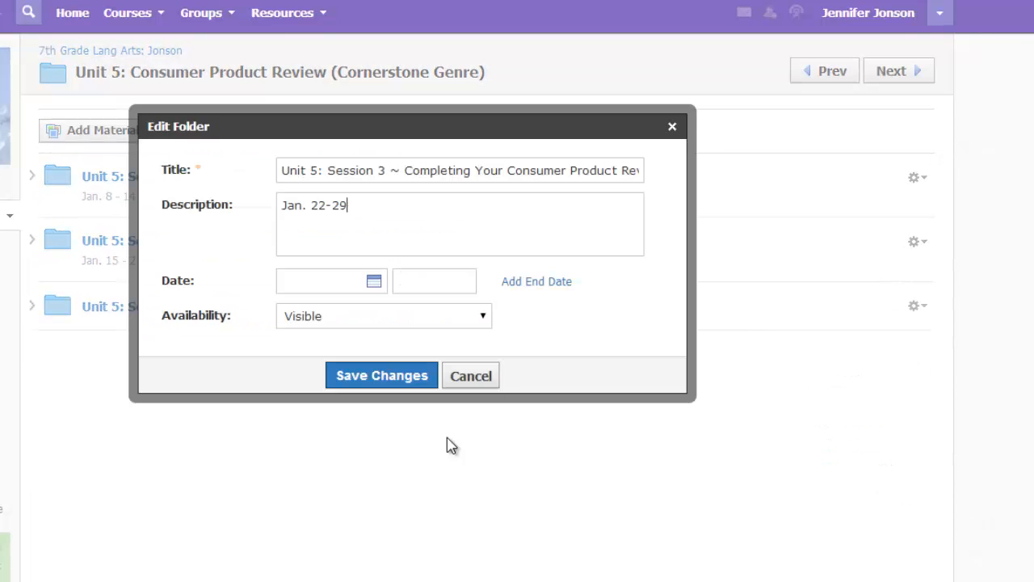
left_click(381, 375)
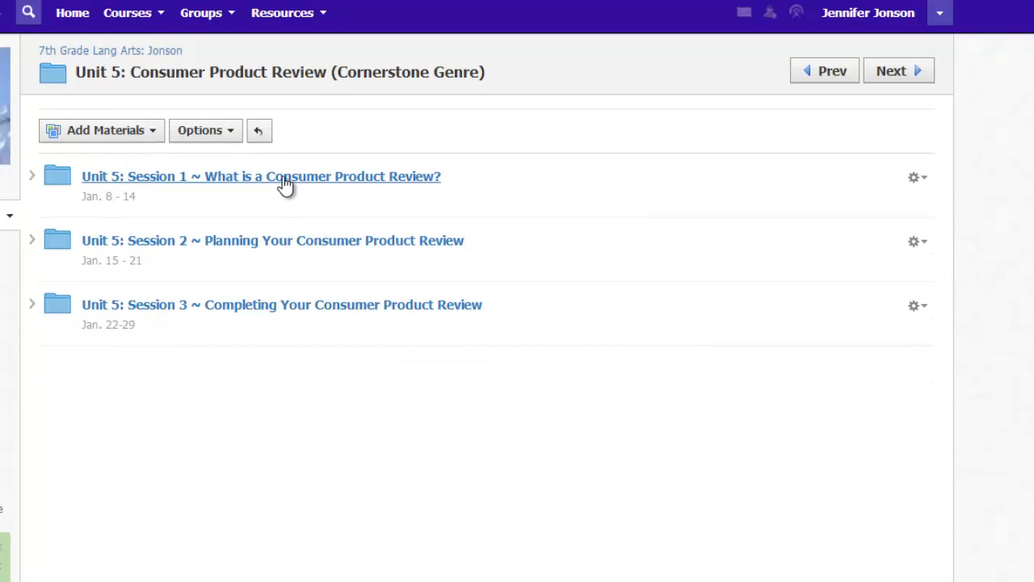
- Look inside the Unit 5 Session 1 folder, then return to the course's top-level materials
left_click(262, 176)
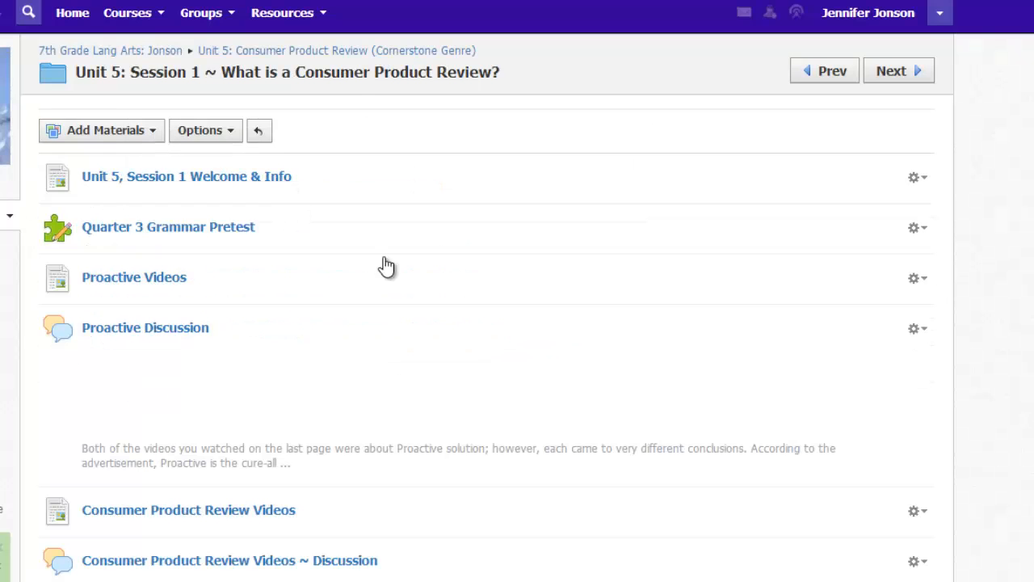
scroll("down", 3)
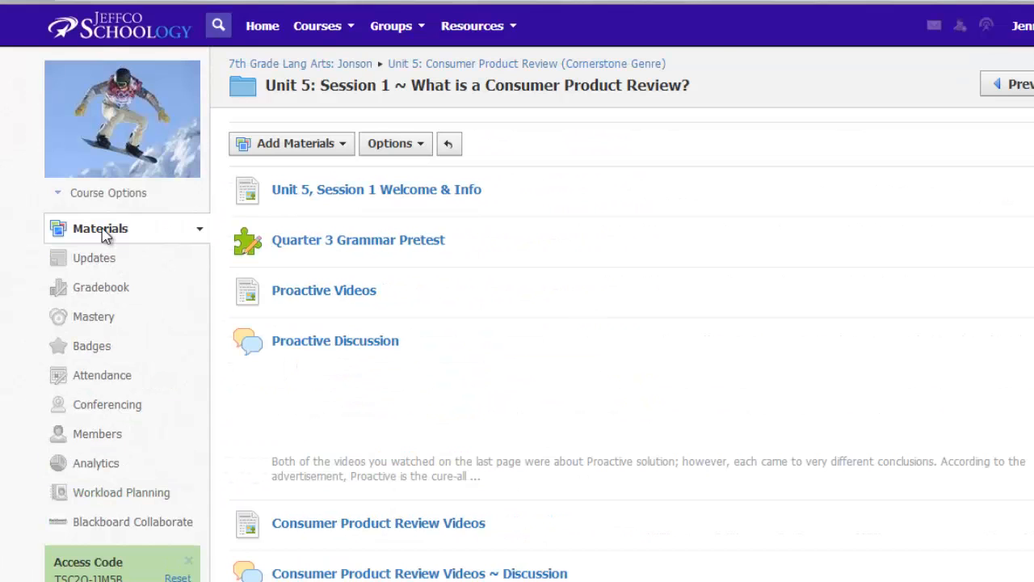
left_click(100, 228)
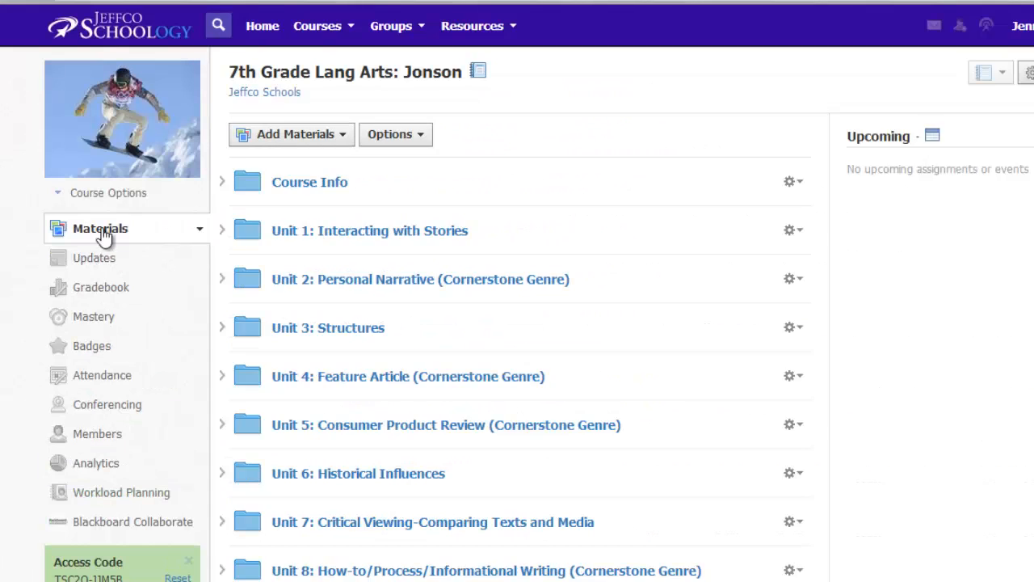